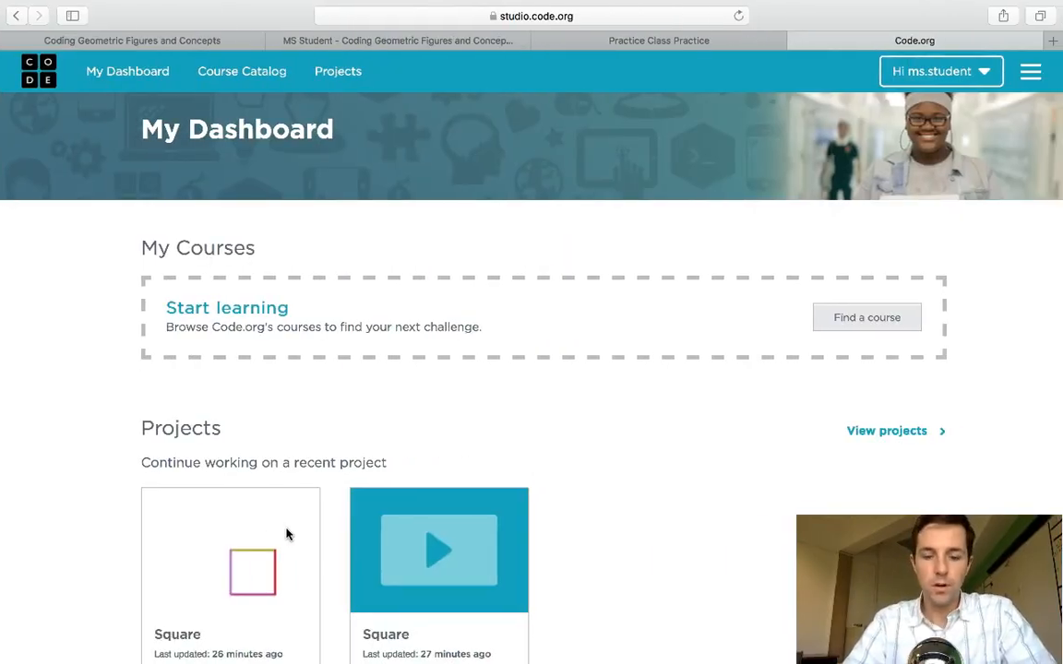
Go to the Projects page and open the 'Draw something' Artist project.
click(337, 70)
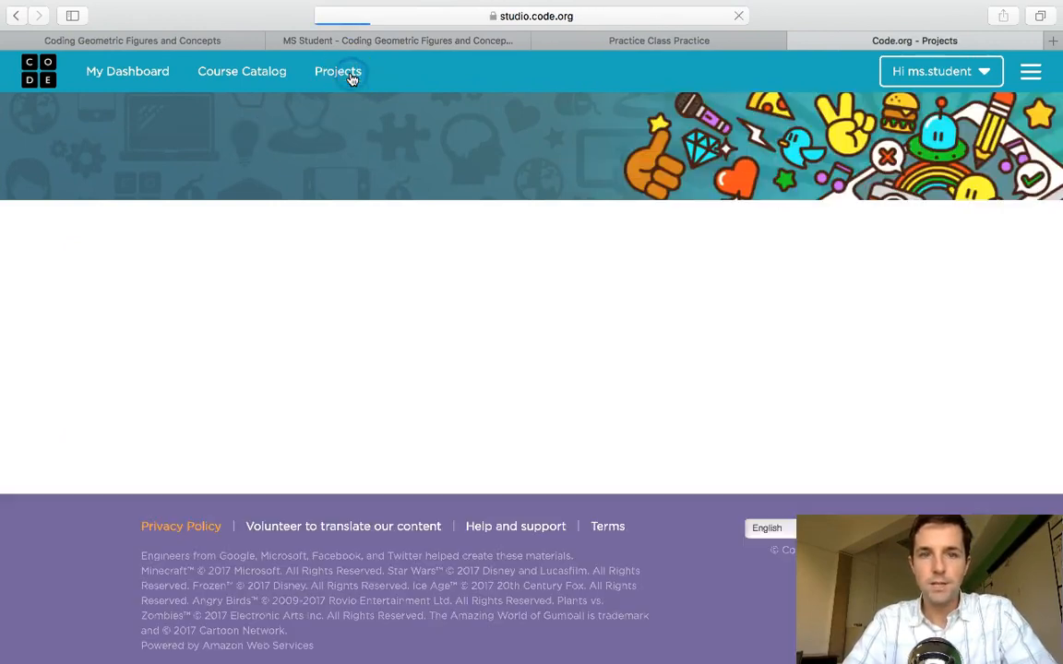
click(338, 70)
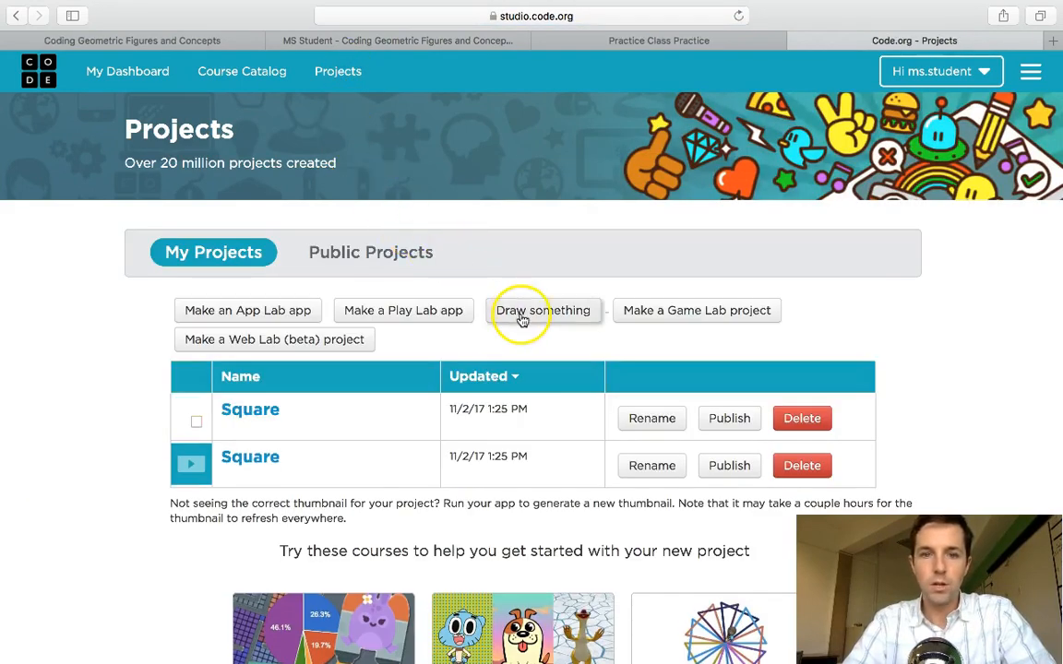
click(543, 310)
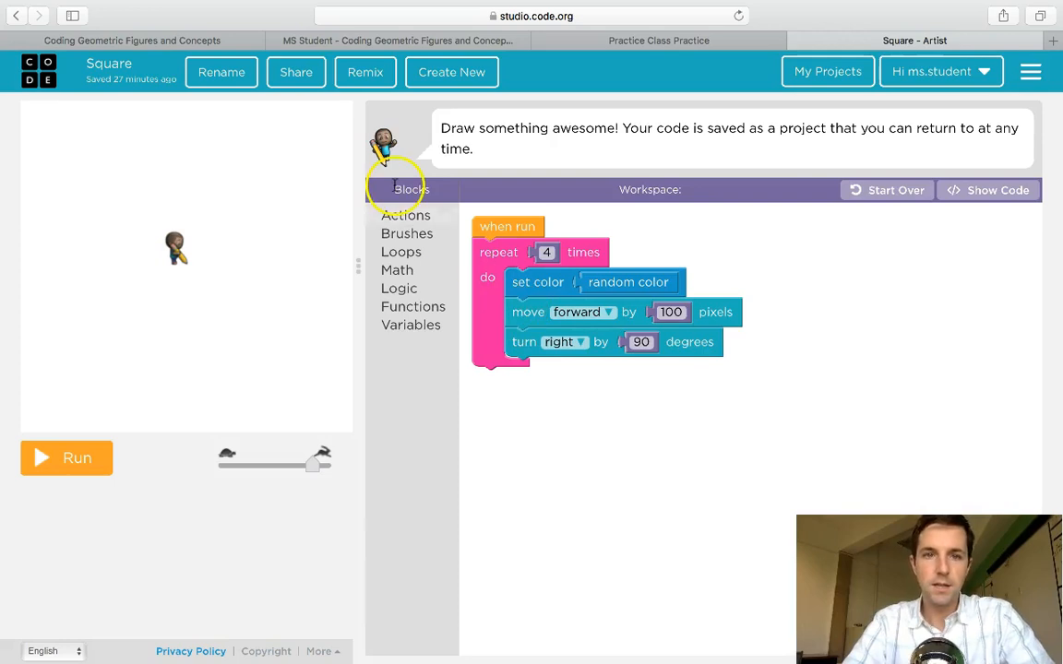
mouse_move(552, 78)
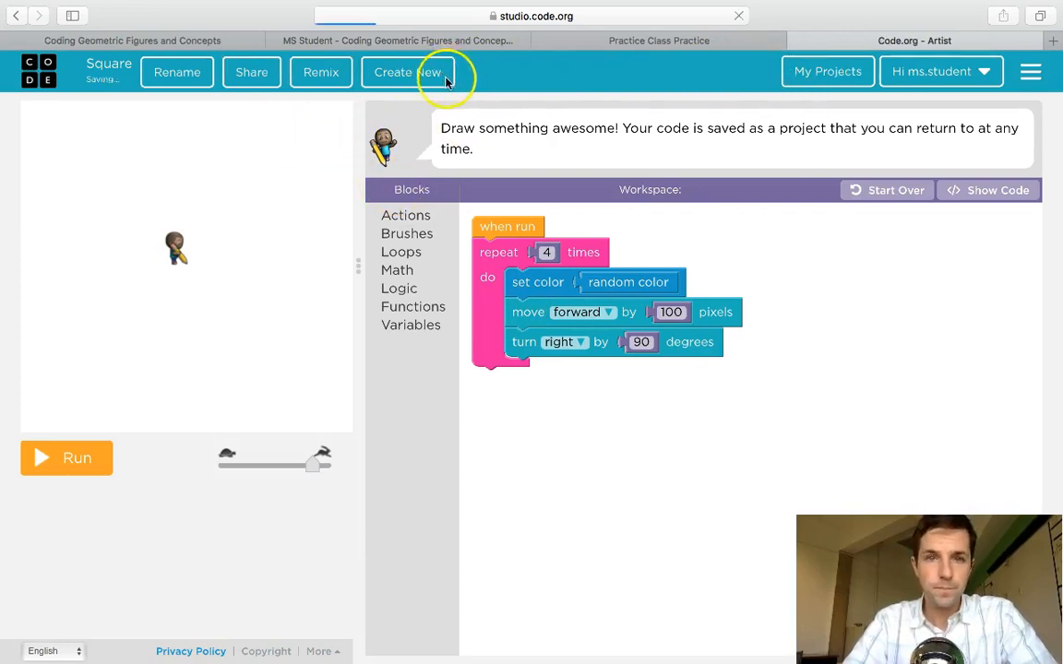
Create a new blank Artist project and rename it 'Square'.
click(391, 72)
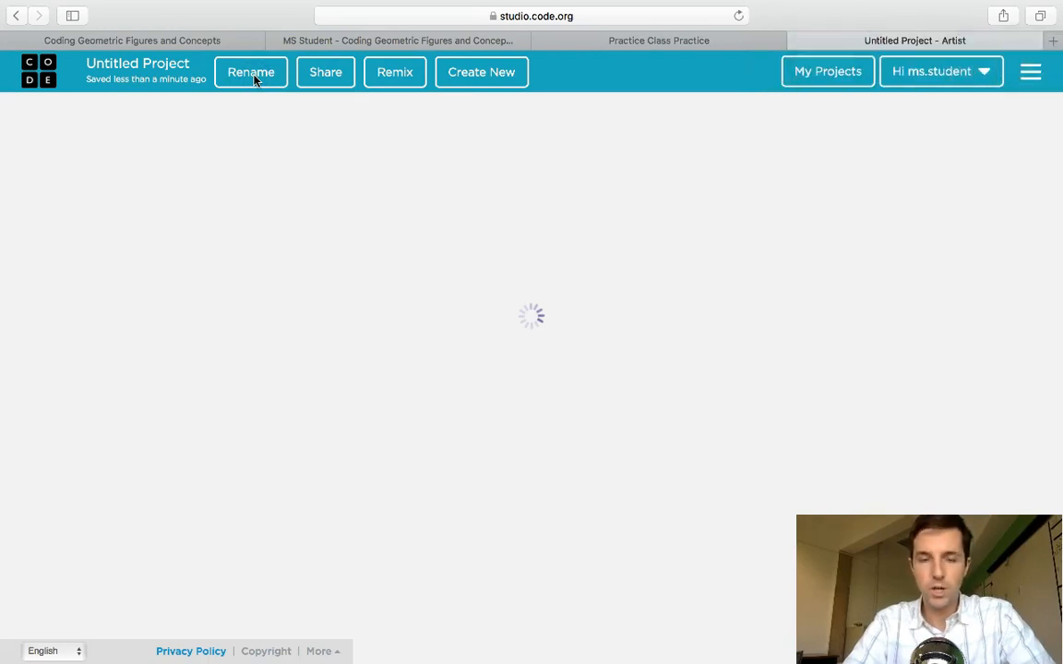
click(251, 72)
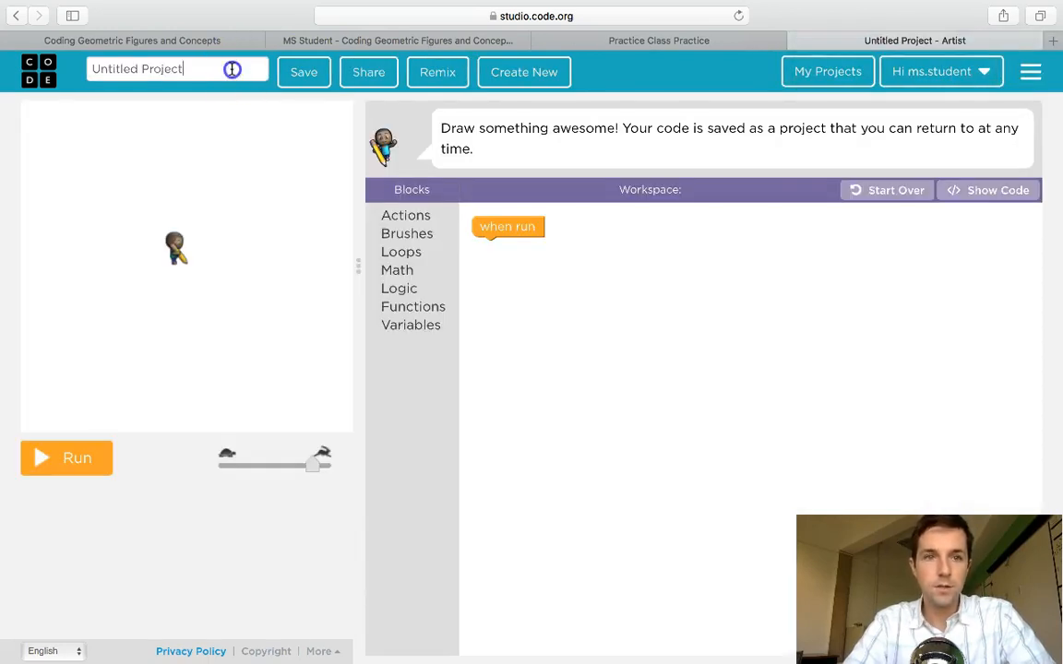
double_click(162, 70)
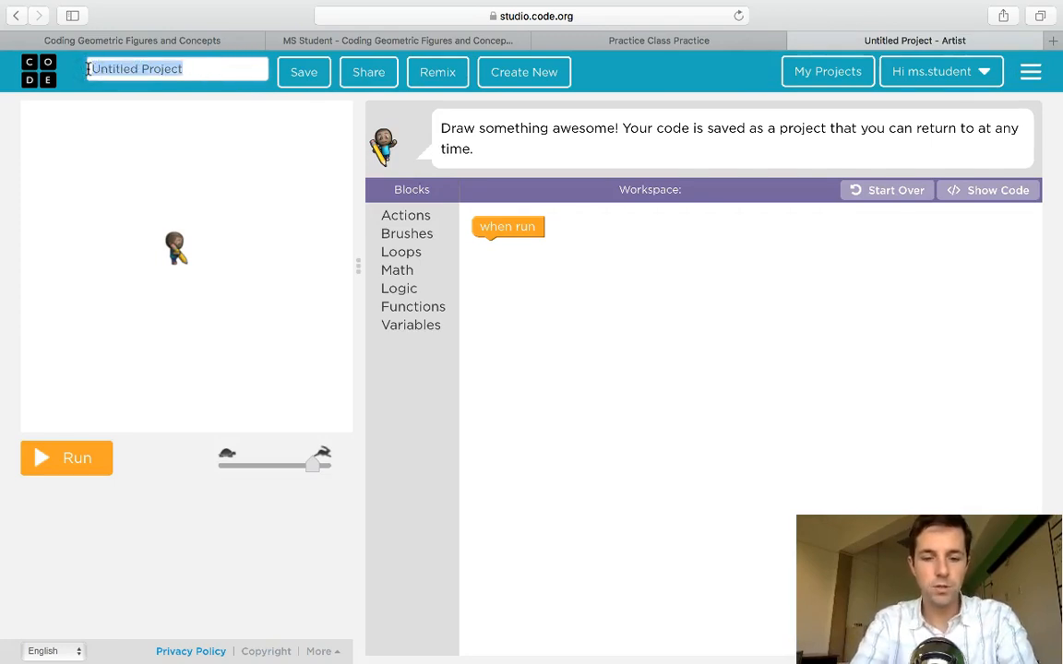
text(Square)
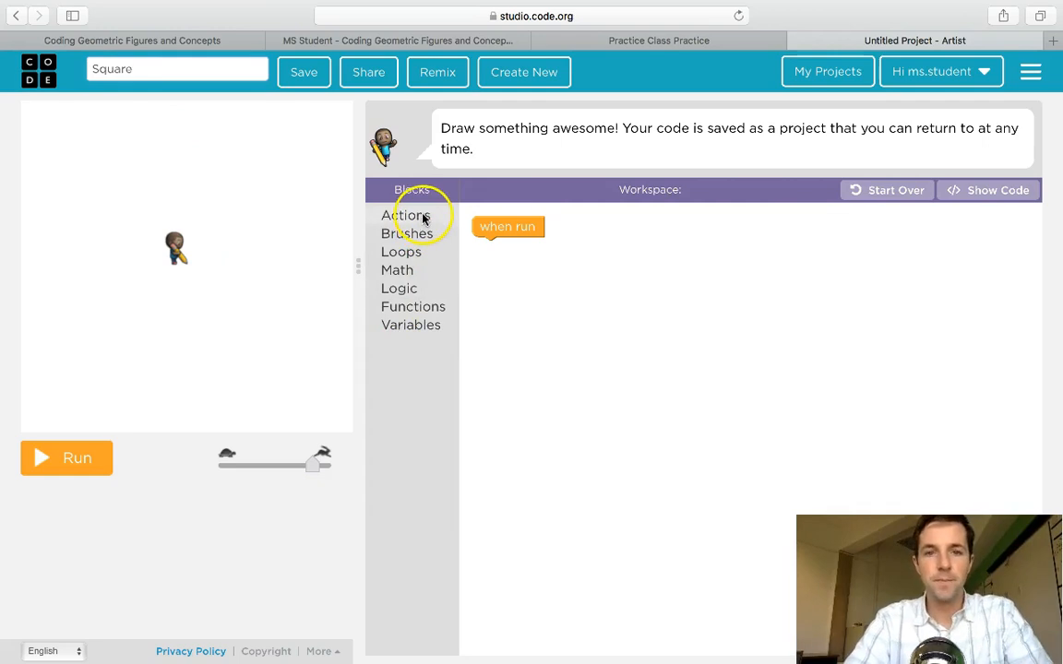
Attach a move forward block under 'when run' with a distance of 100 pixels.
click(406, 214)
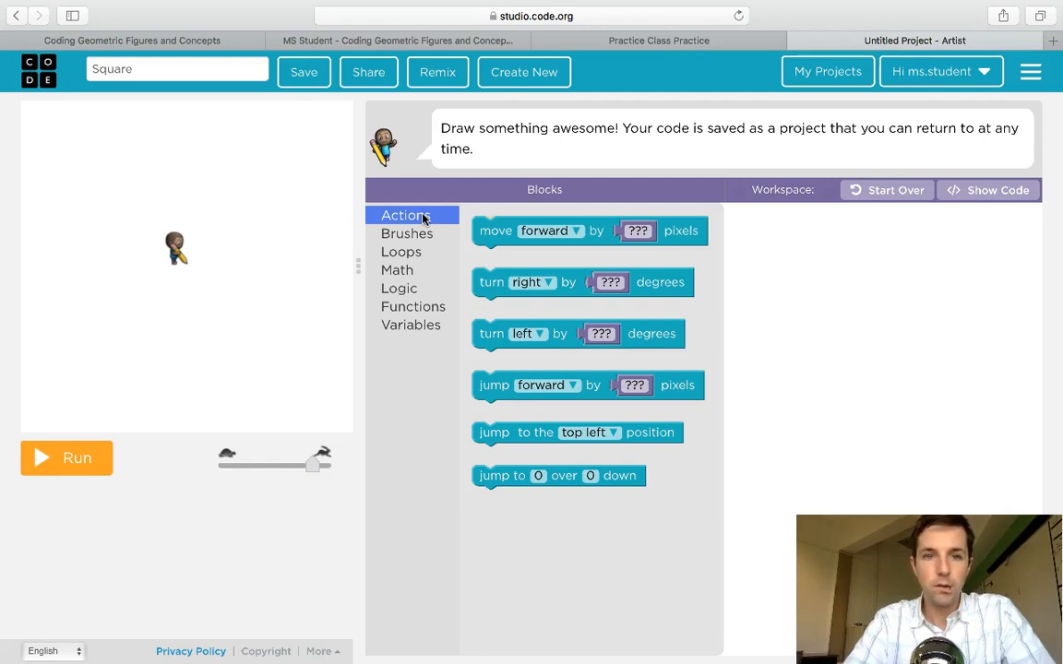
mouse_move(487, 292)
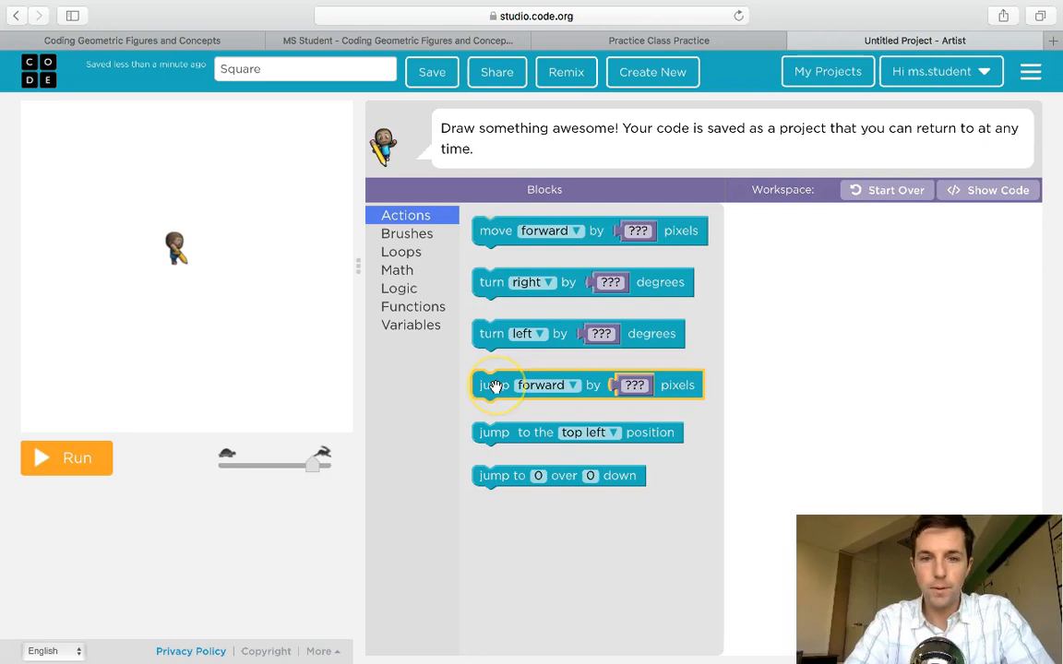
mouse_move(500, 432)
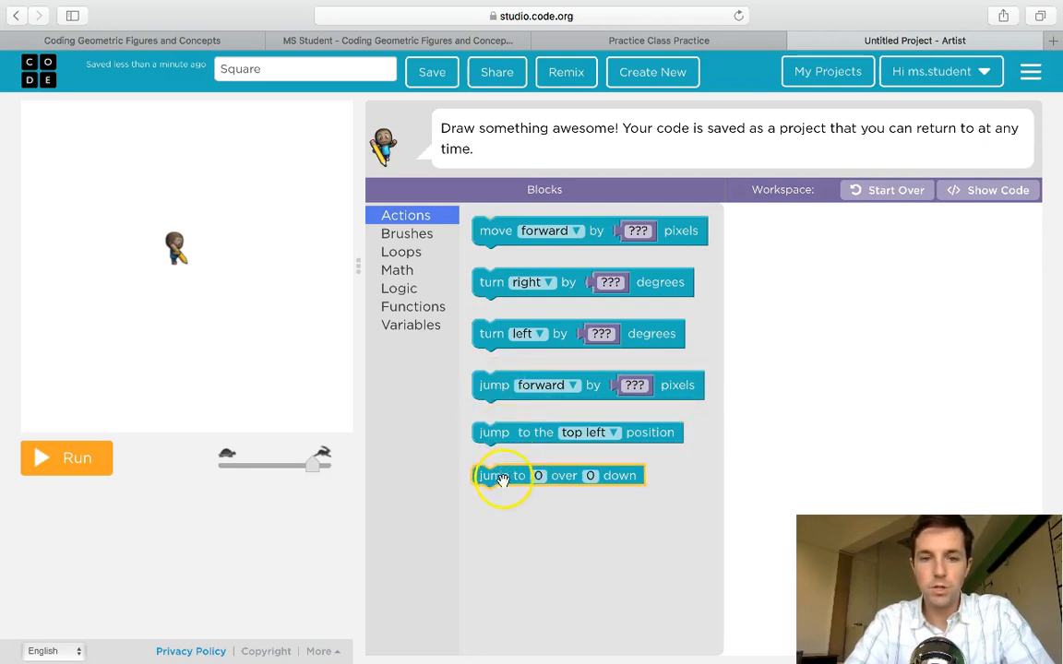
mouse_move(495, 230)
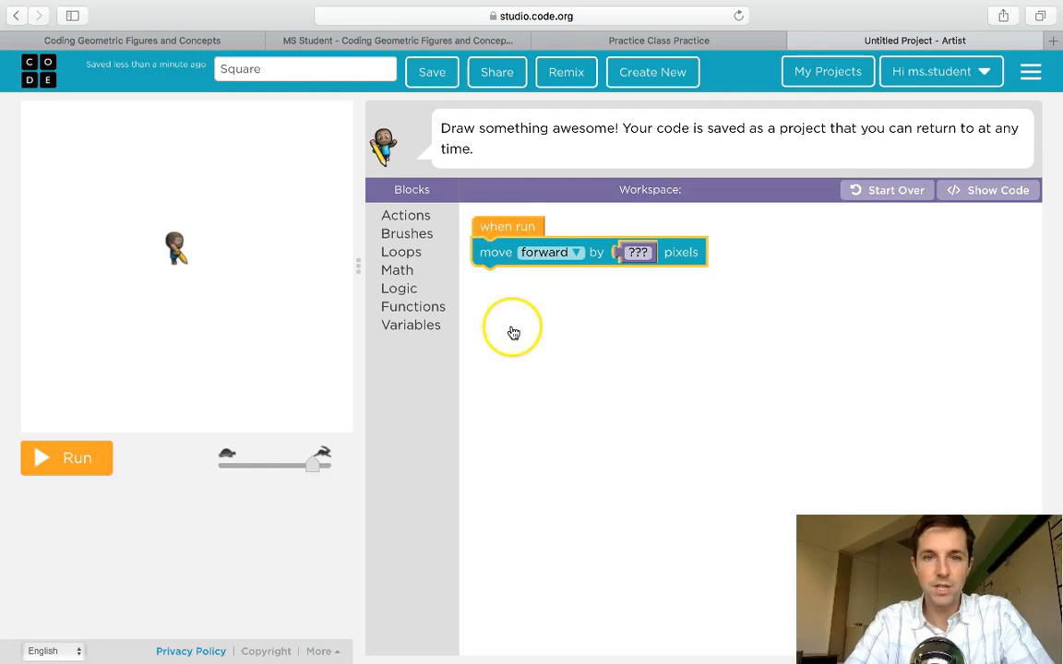
mouse_move(605, 284)
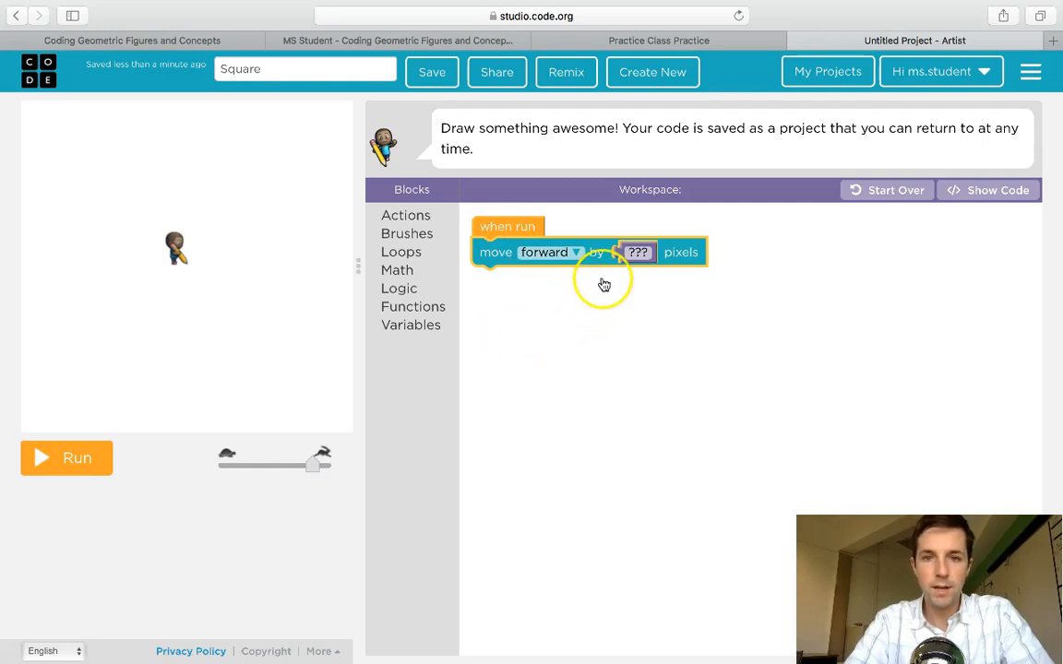
click(639, 251)
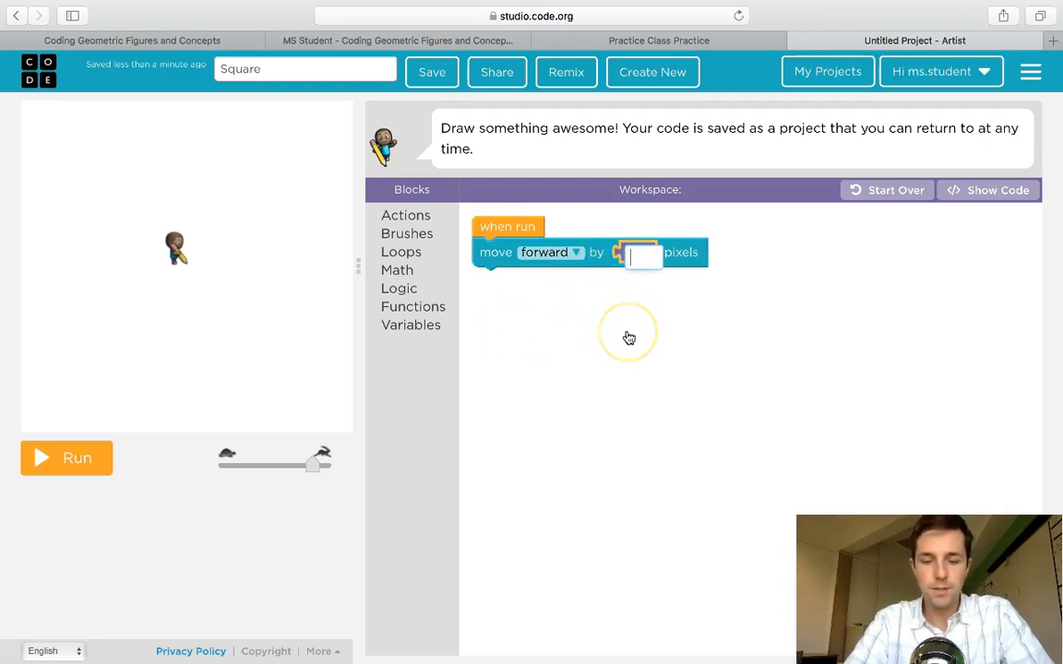
text(100)
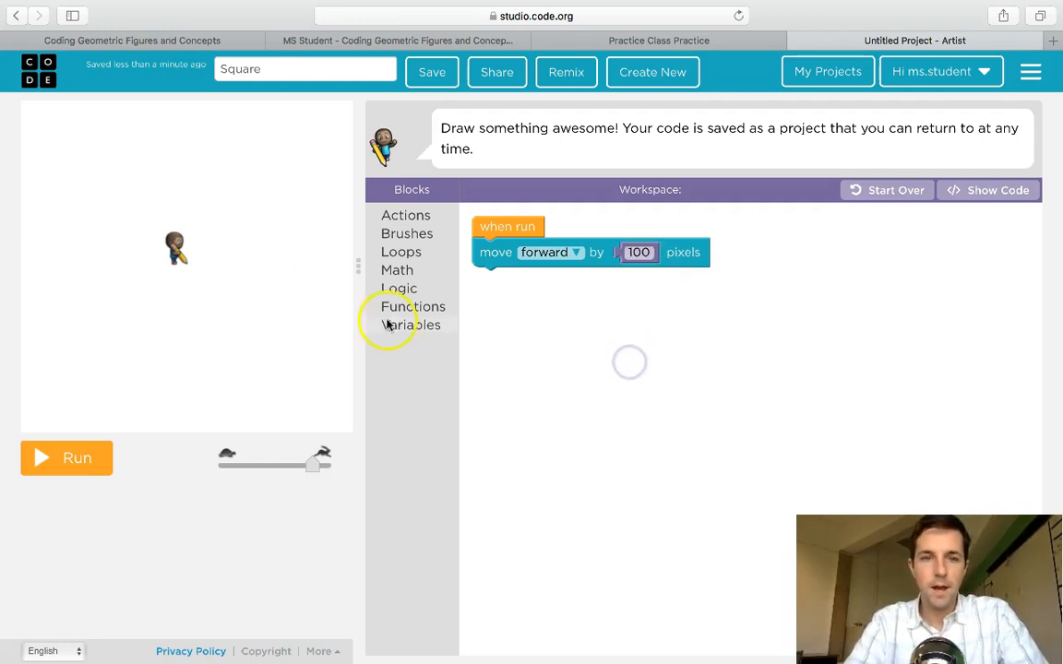
click(67, 457)
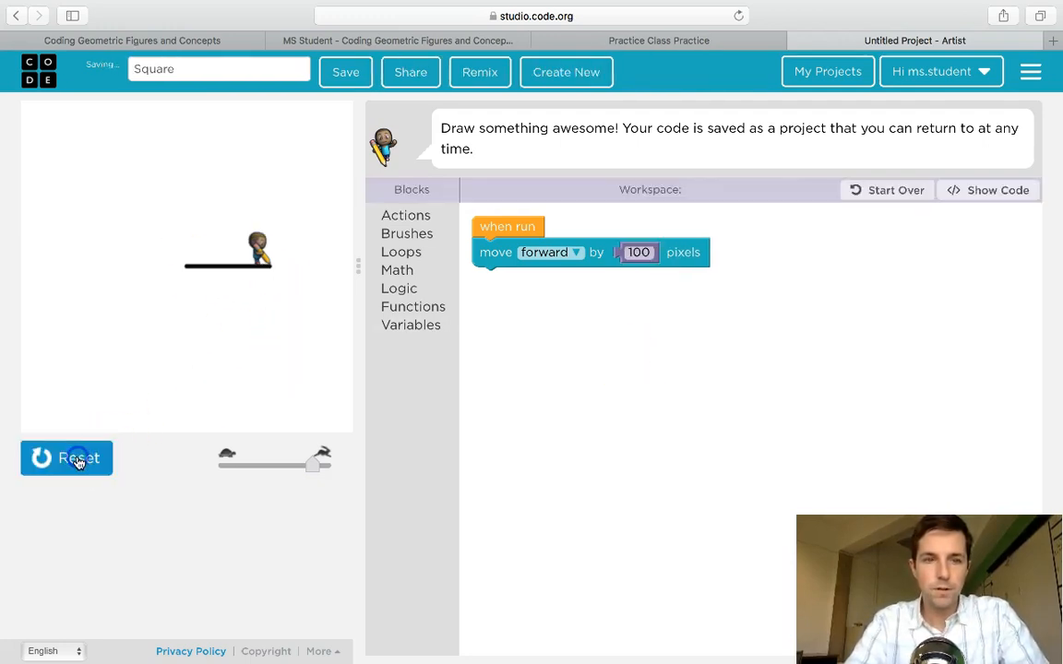
click(67, 457)
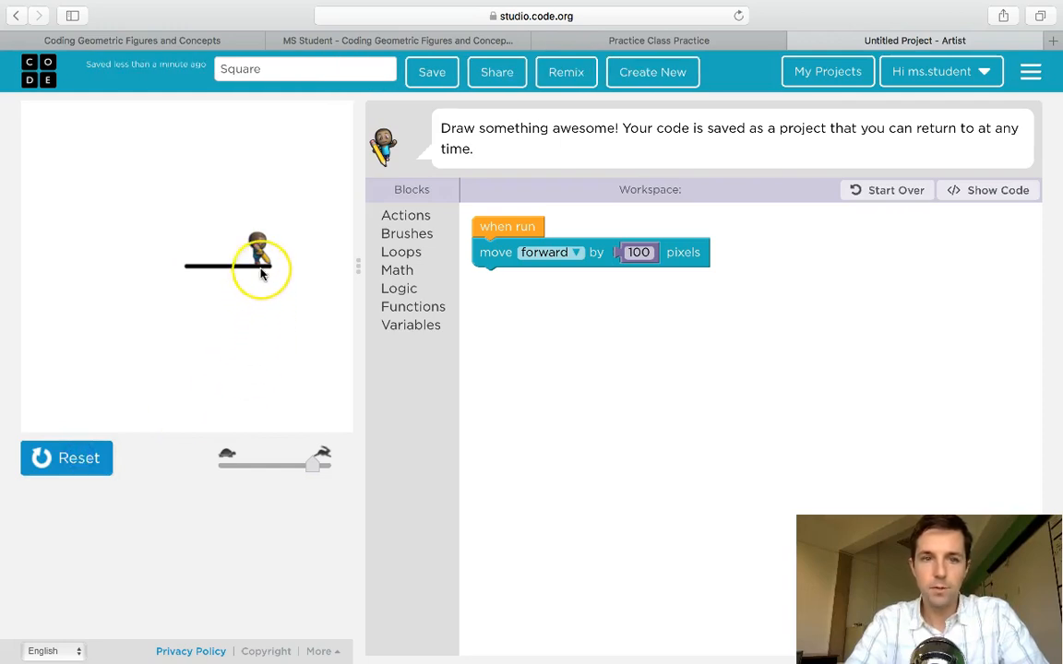
mouse_move(284, 277)
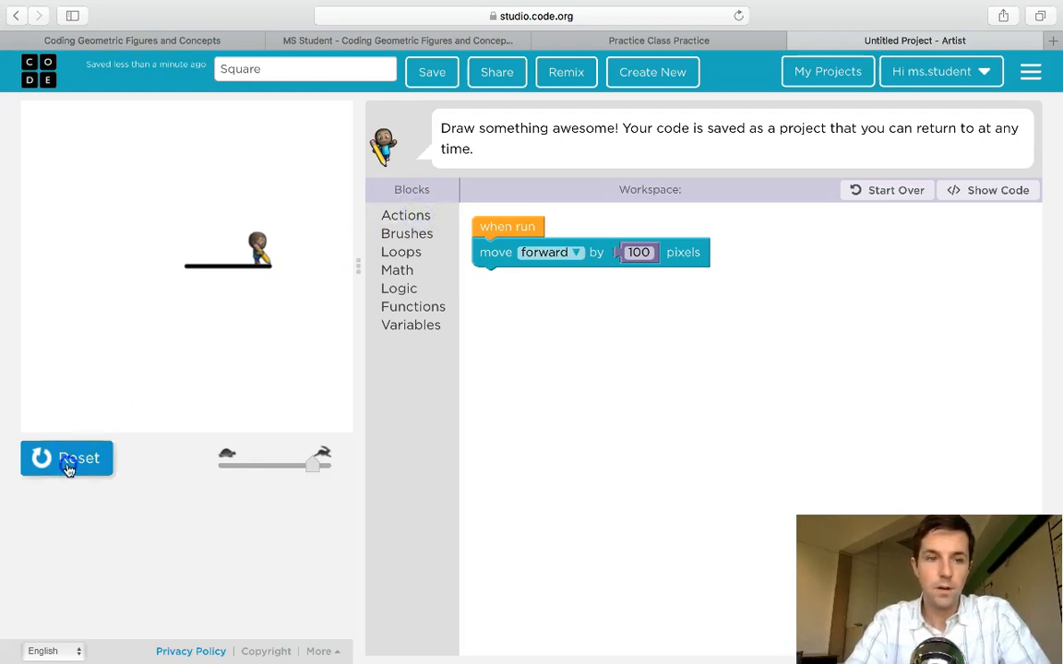
click(67, 458)
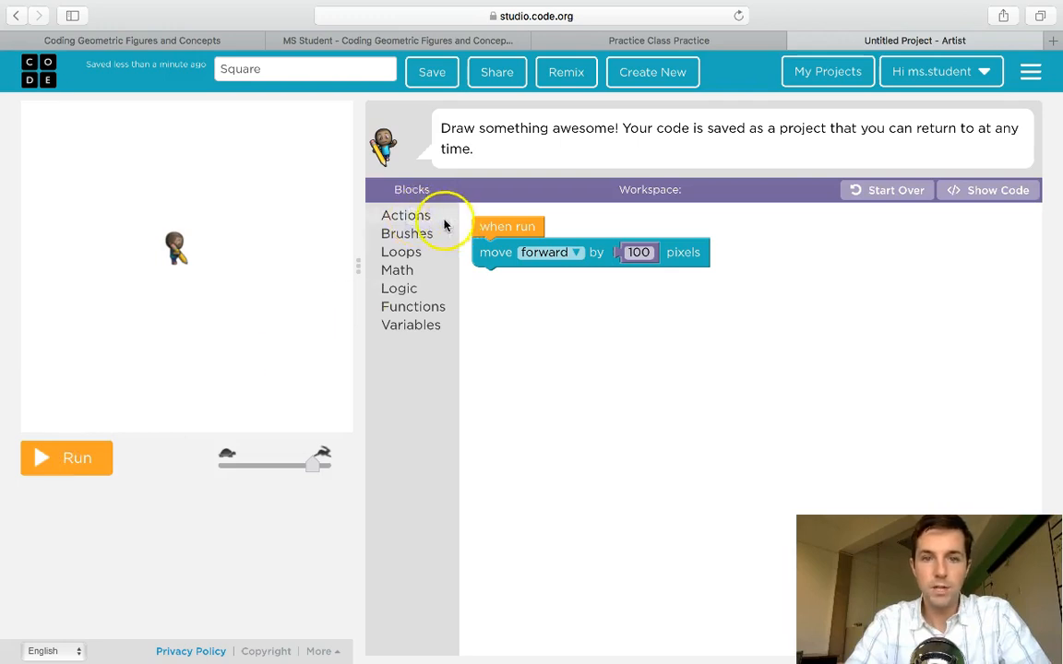
Add a turn block after the move, set to turn left by 90 degrees.
click(406, 214)
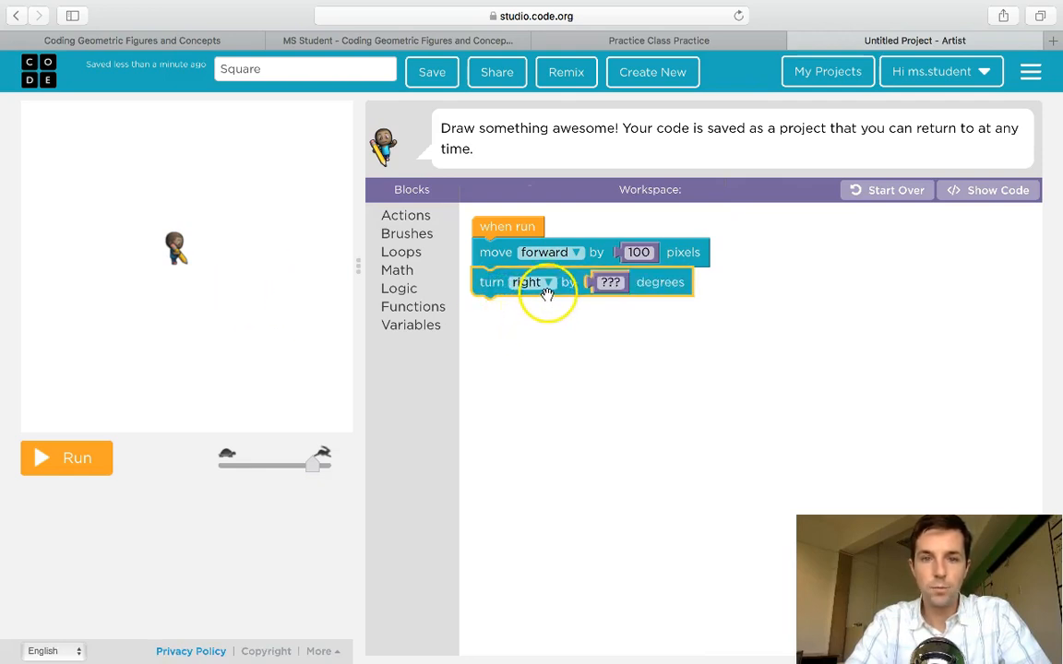
click(526, 282)
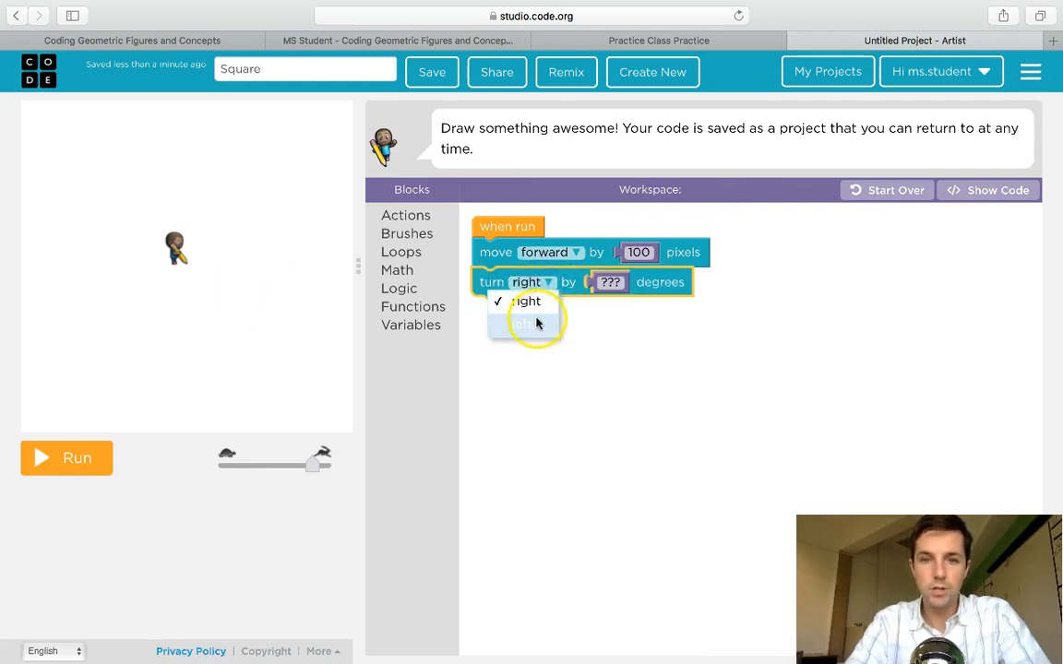
click(524, 324)
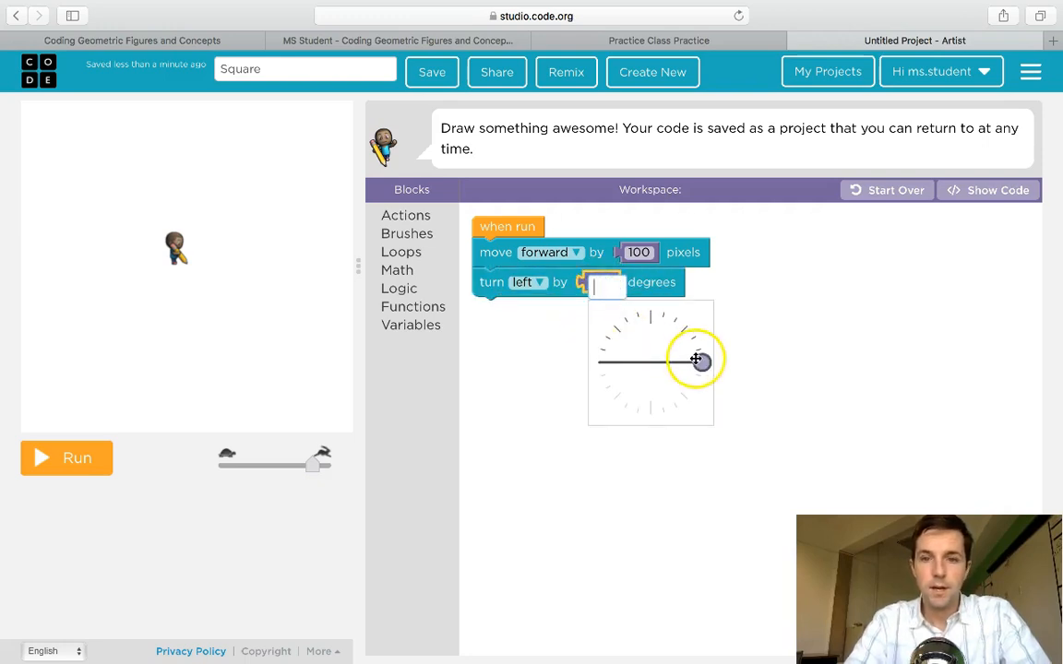
drag(697, 359, 686, 334)
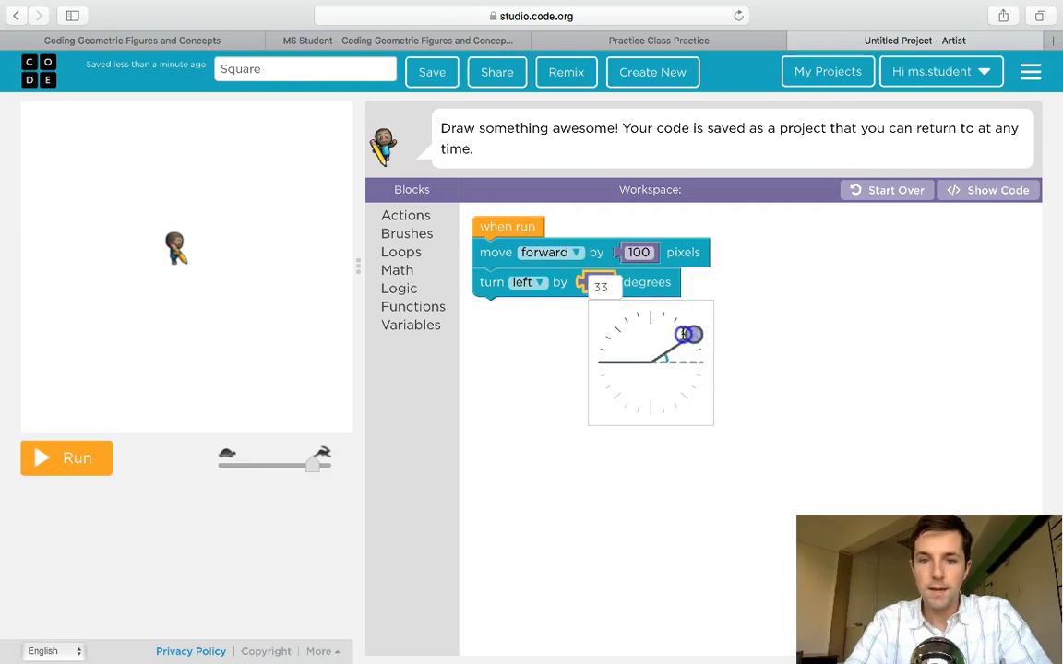
drag(690, 334, 650, 311)
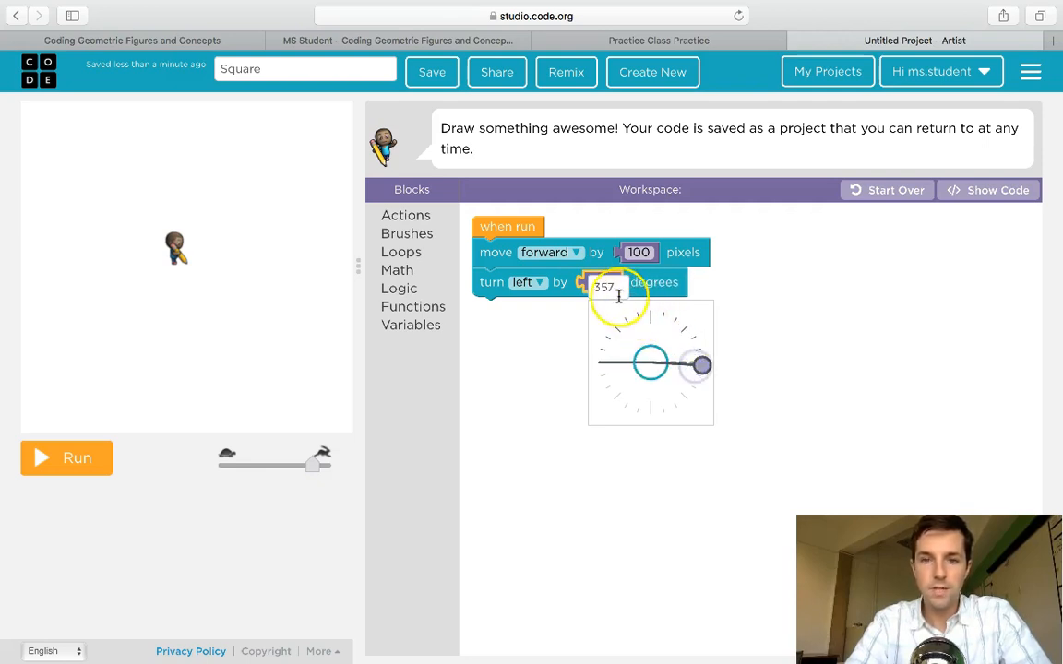
drag(701, 363, 679, 406)
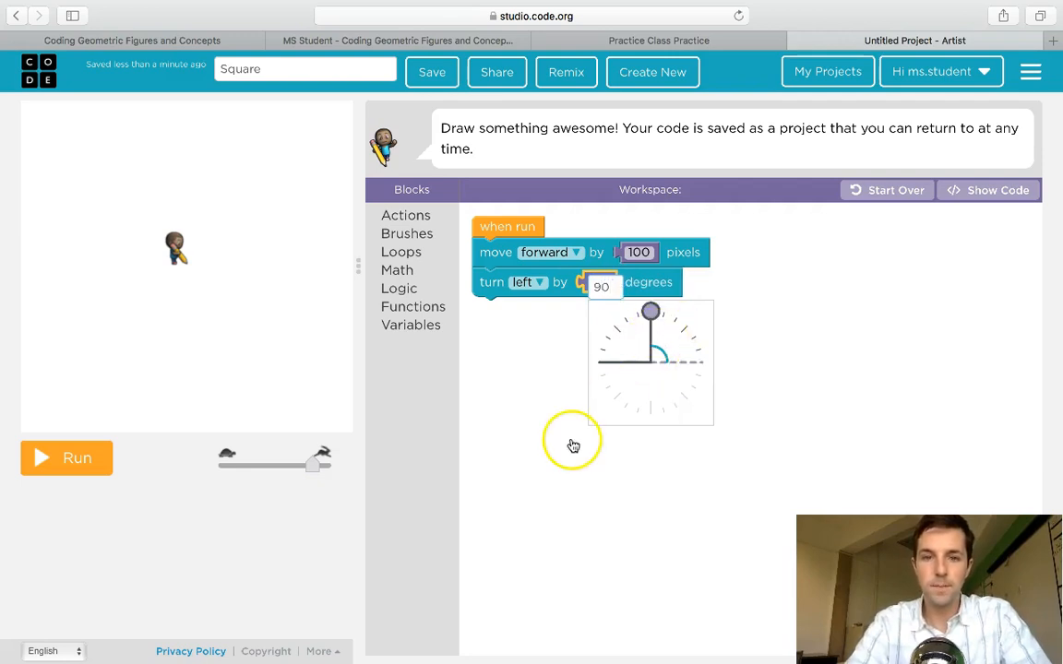
Run and reset the drawing, then attach a second move forward 100 block below the turn.
click(66, 458)
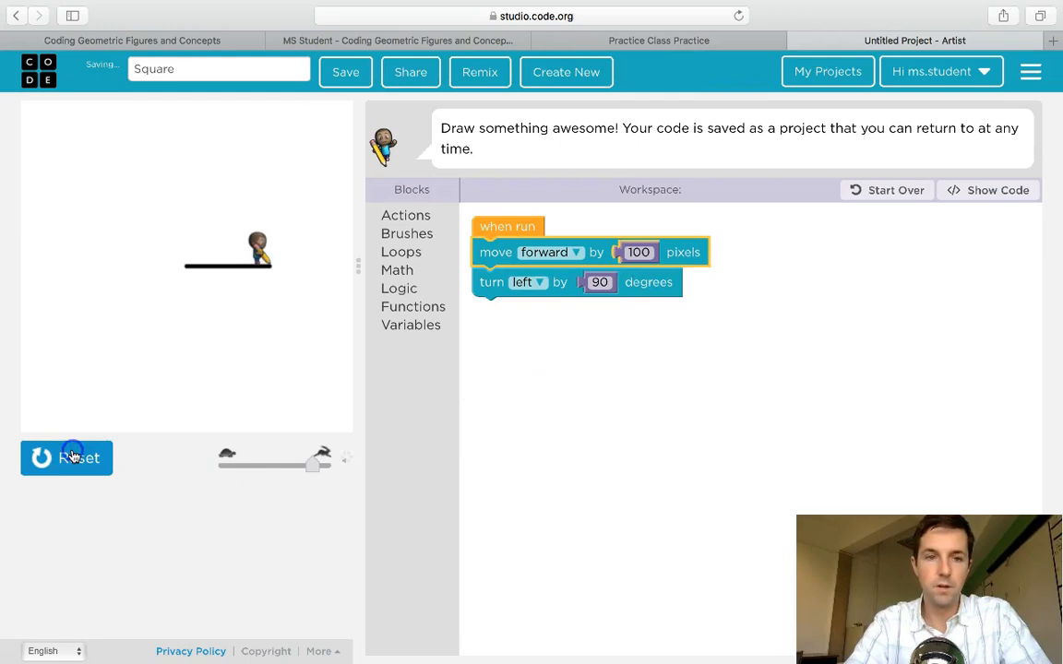
click(67, 457)
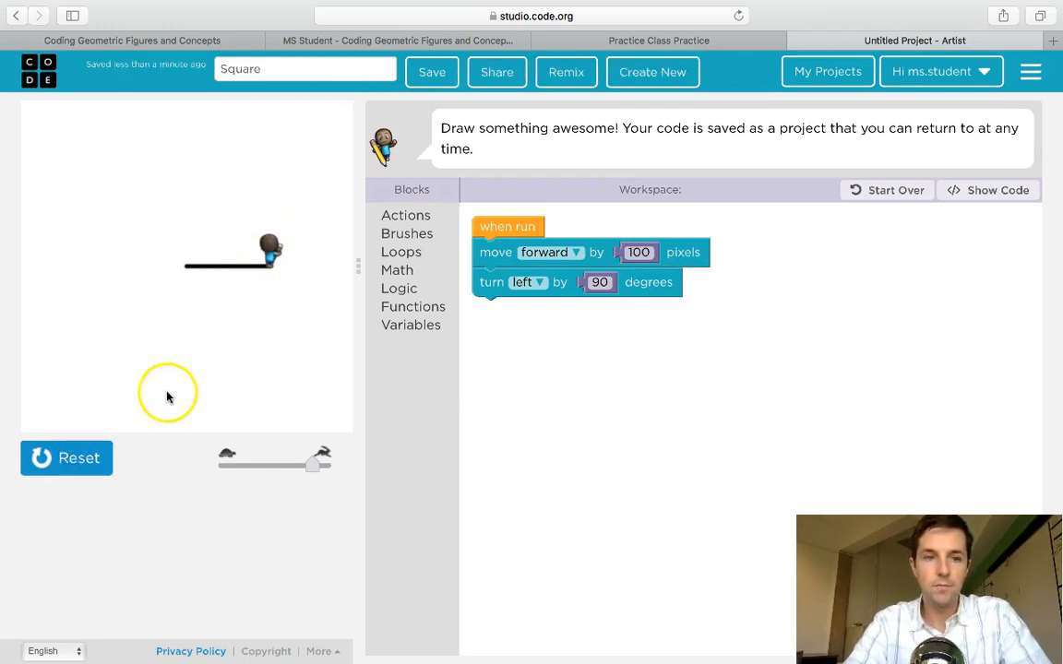
click(67, 457)
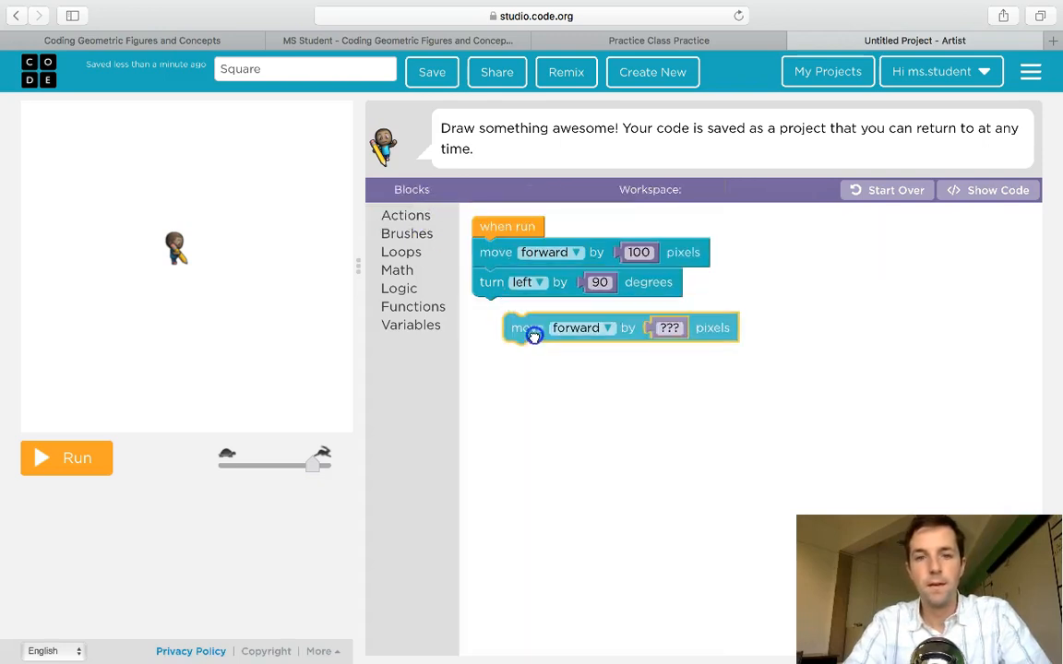
drag(533, 336, 591, 311)
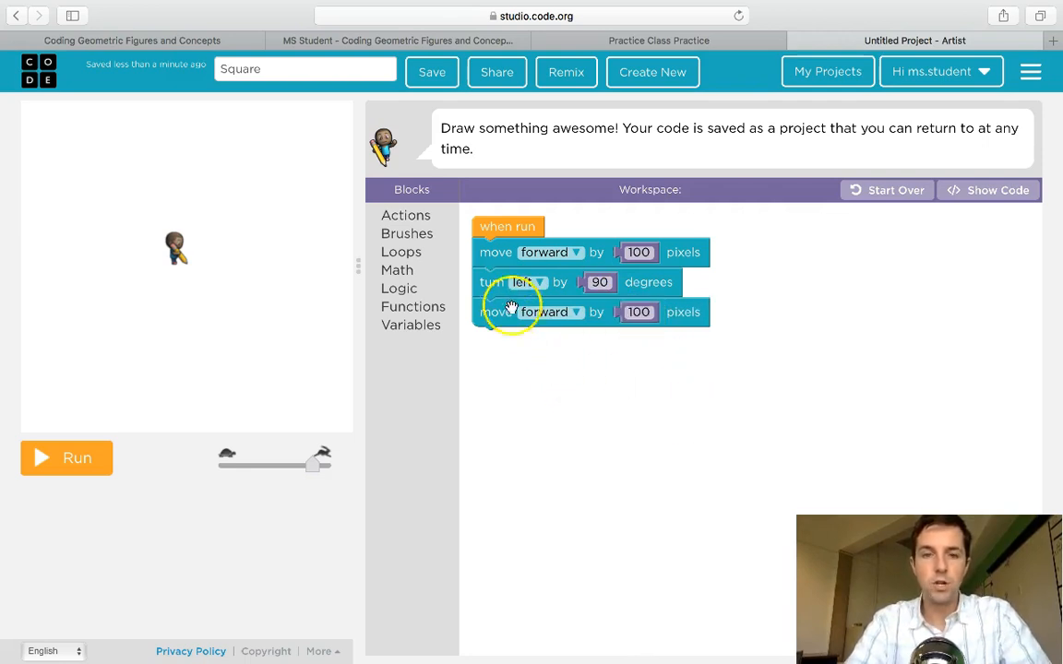
mouse_move(520, 342)
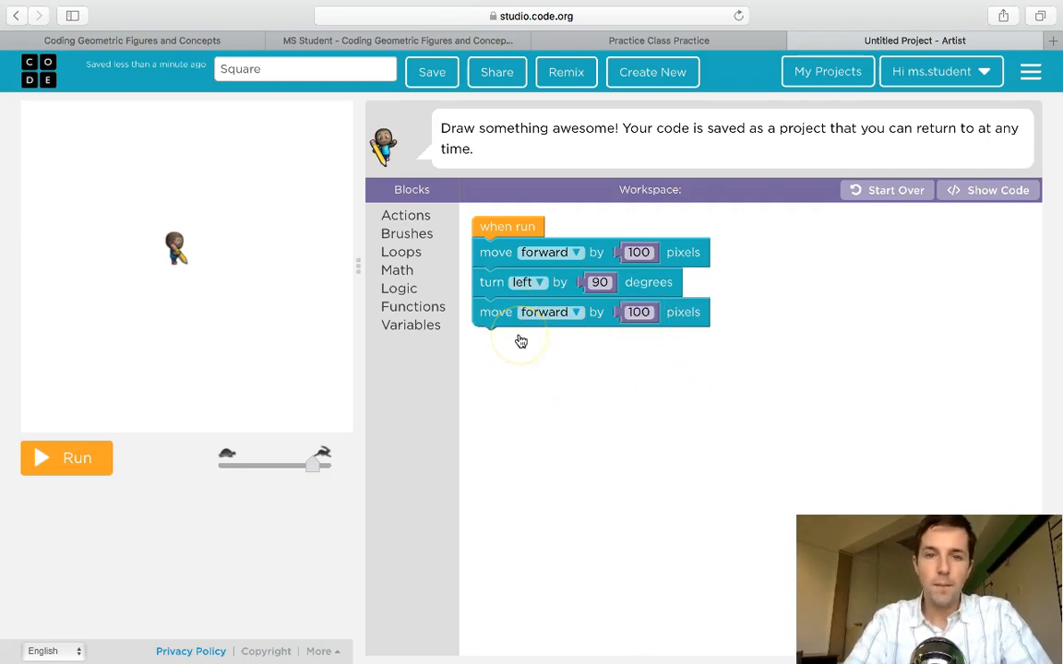
mouse_move(138, 427)
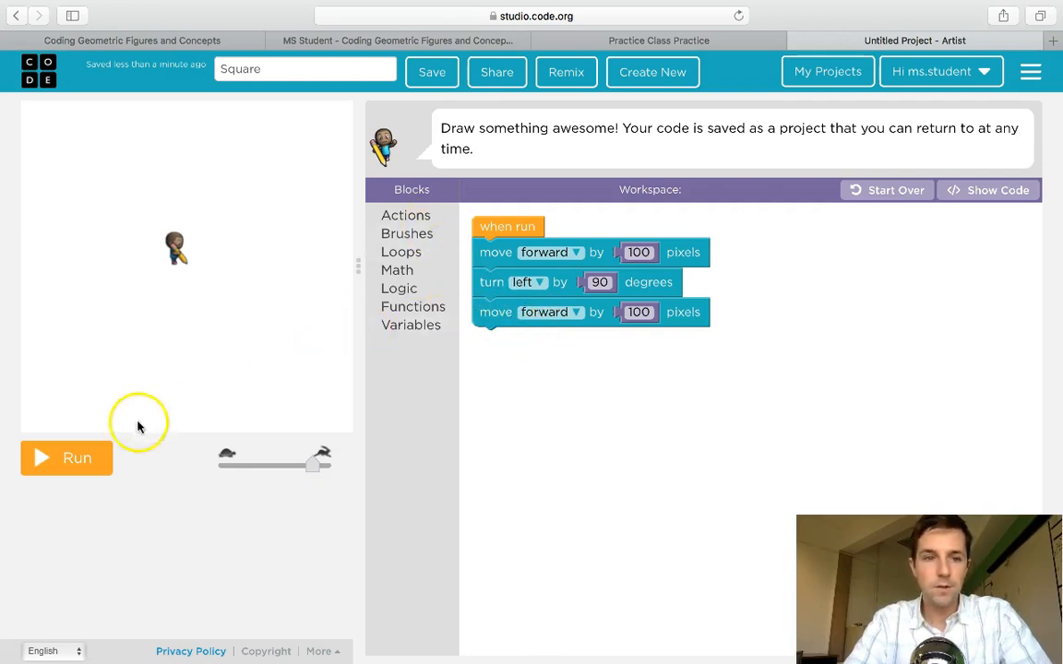
Run and reset the two-side drawing, then add a second turn-left block below the second move.
click(66, 458)
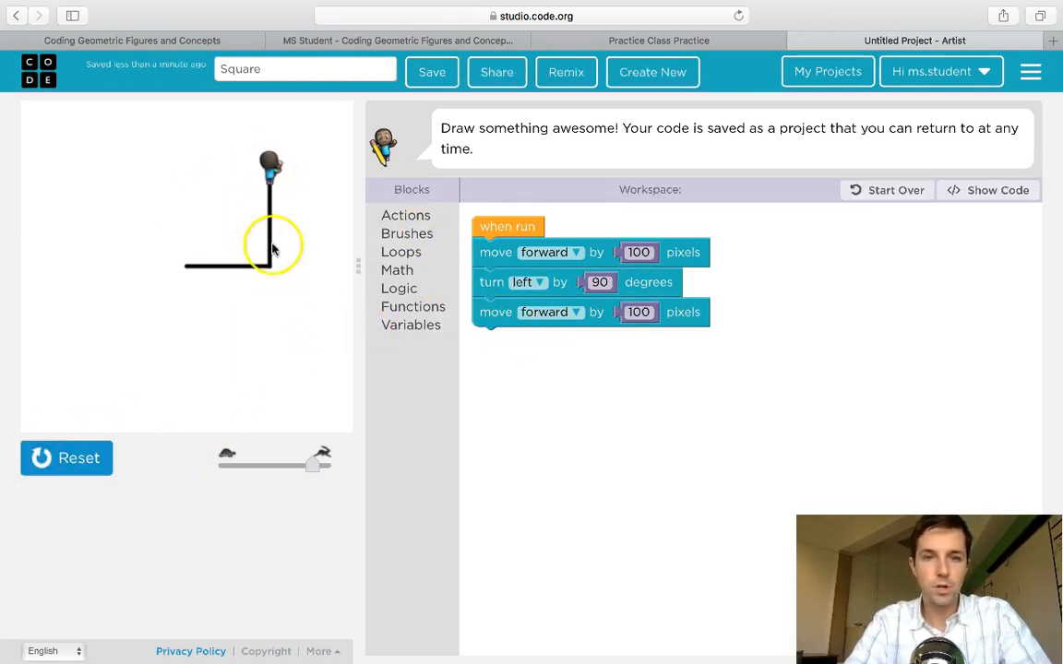
click(66, 457)
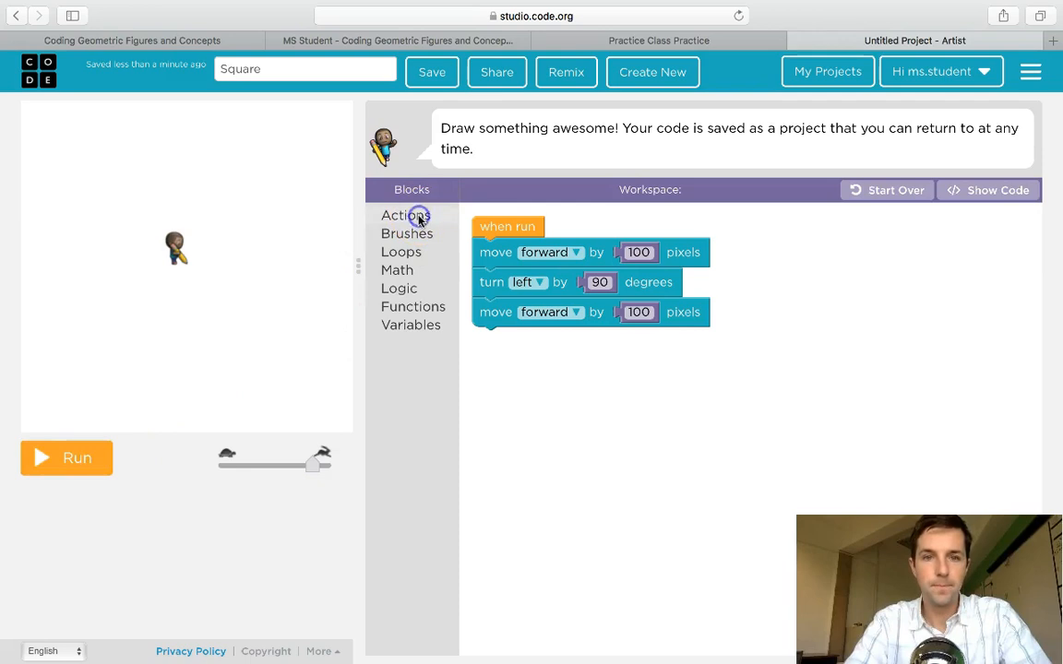
click(406, 214)
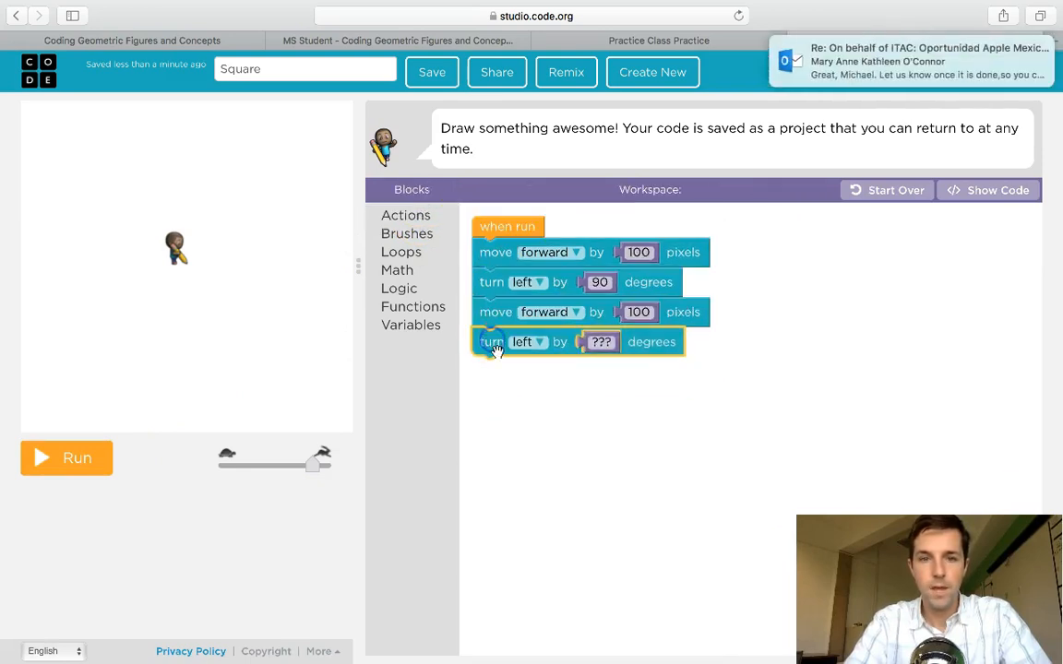
mouse_move(519, 355)
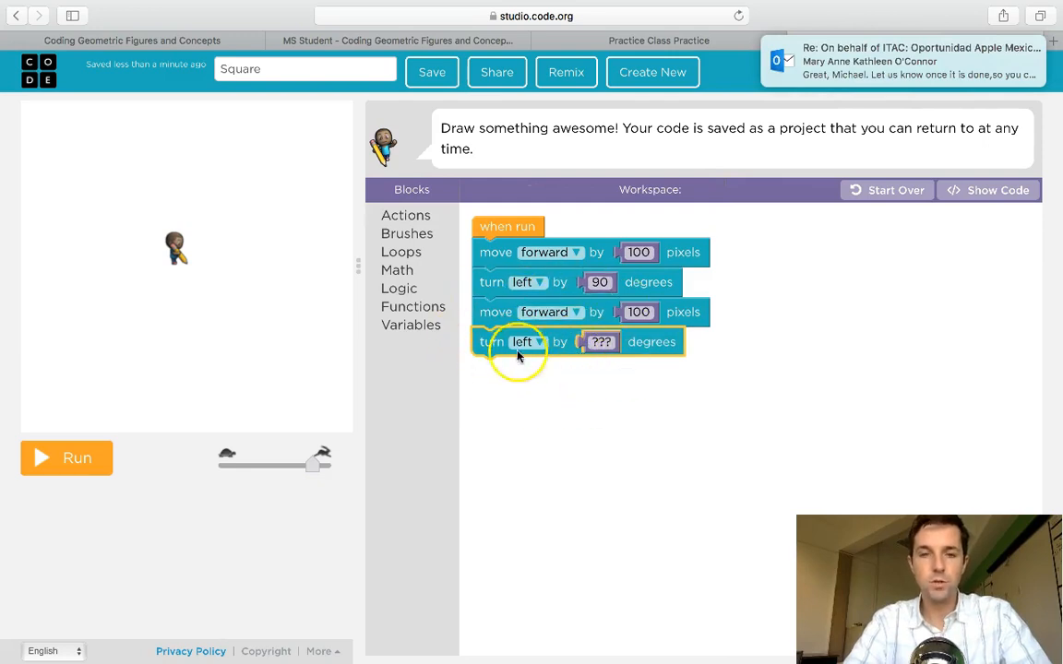
mouse_move(436, 279)
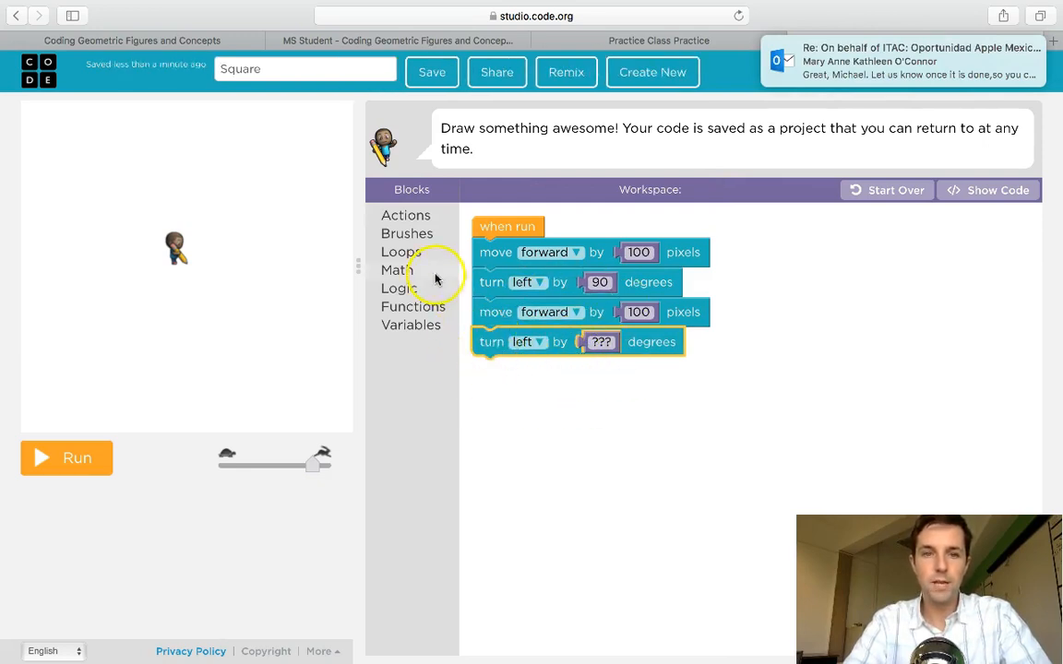
Delete the extra blocks, nest move and turn in a repeat-4 loop, and run to draw the square.
drag(495, 312, 509, 382)
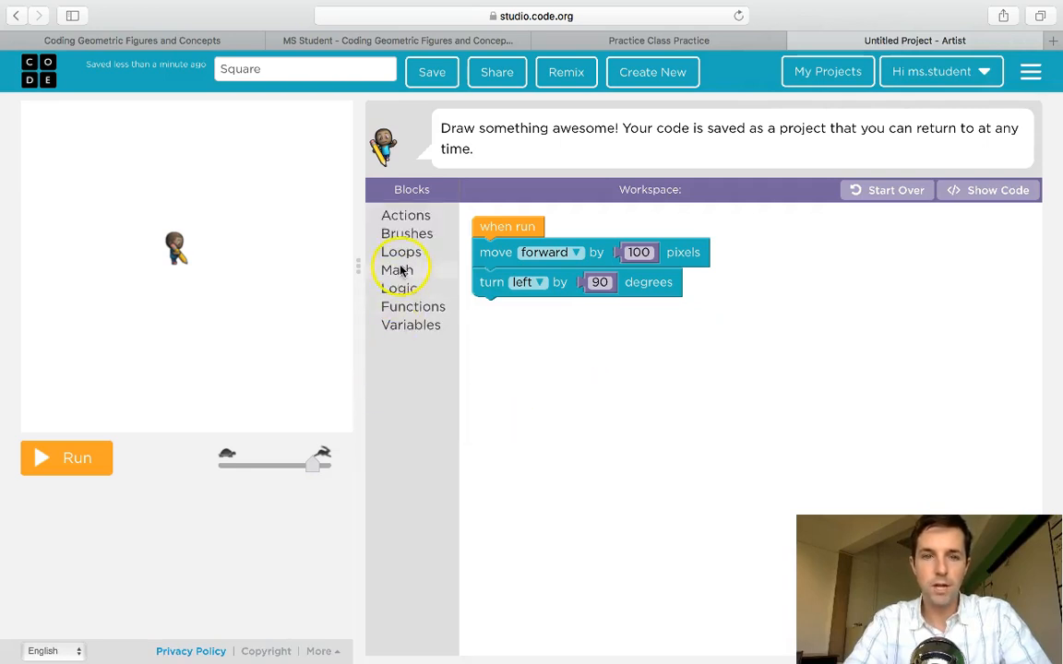
click(400, 250)
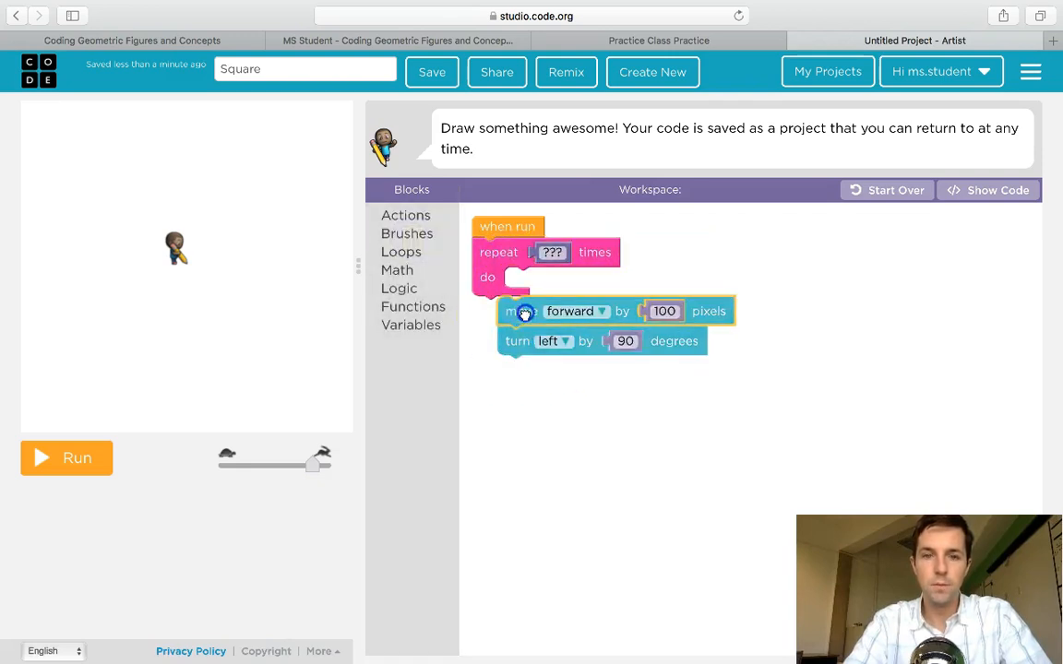
drag(524, 310, 553, 282)
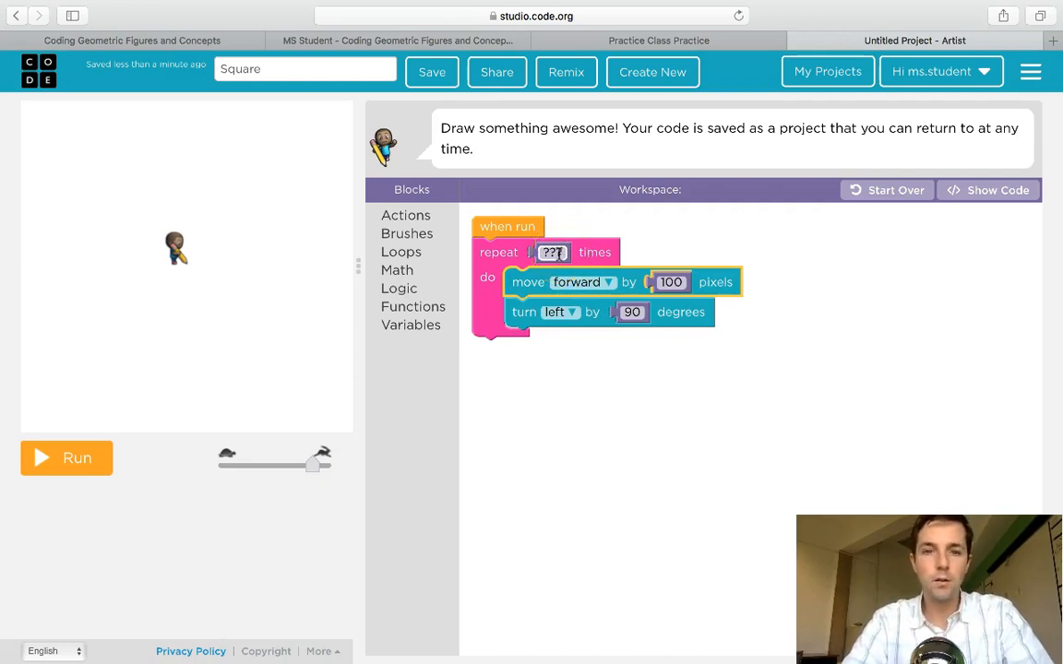
click(554, 251)
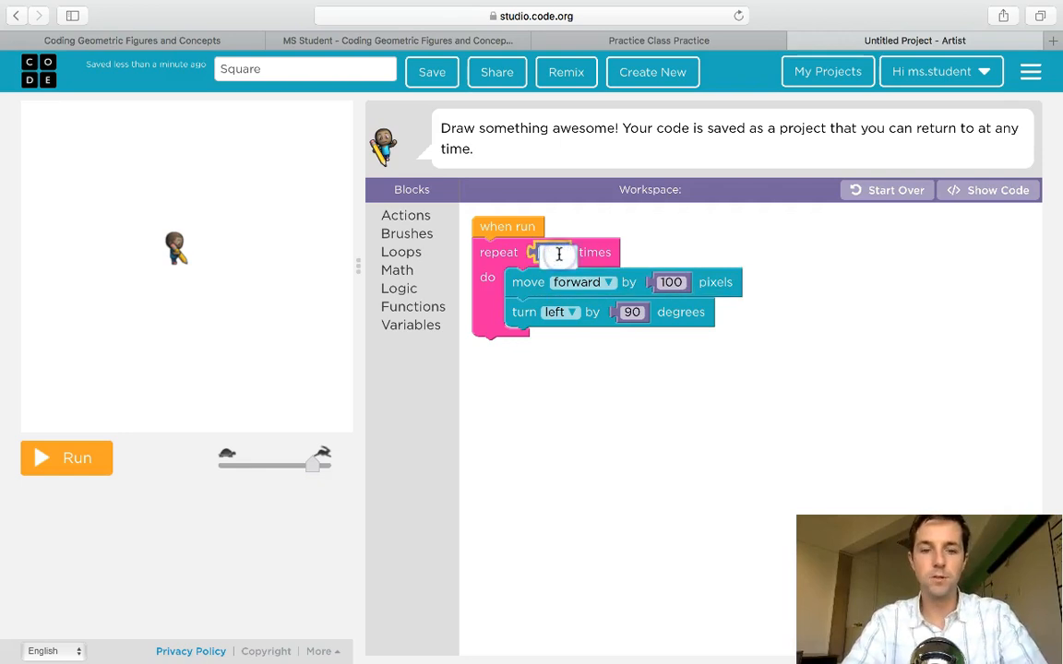
text(4)
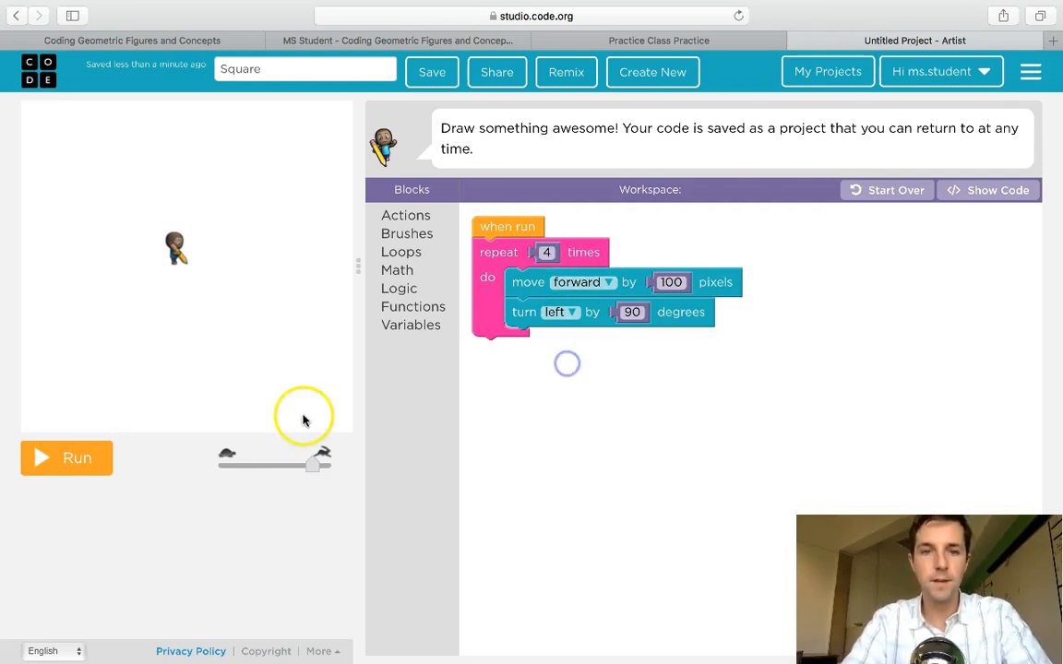
click(66, 458)
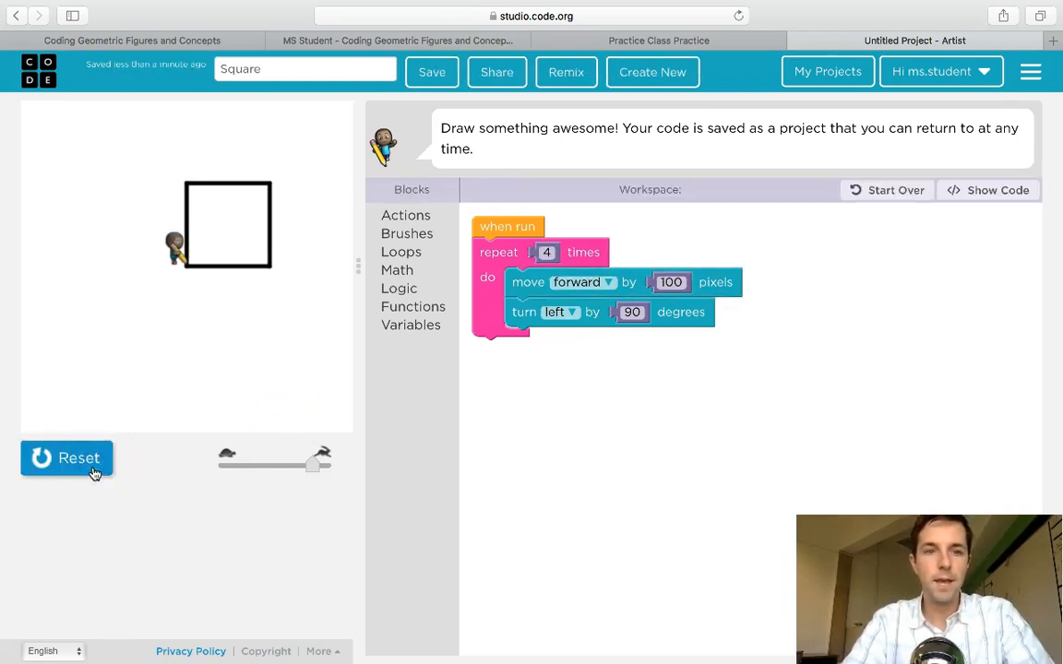
mouse_move(336, 376)
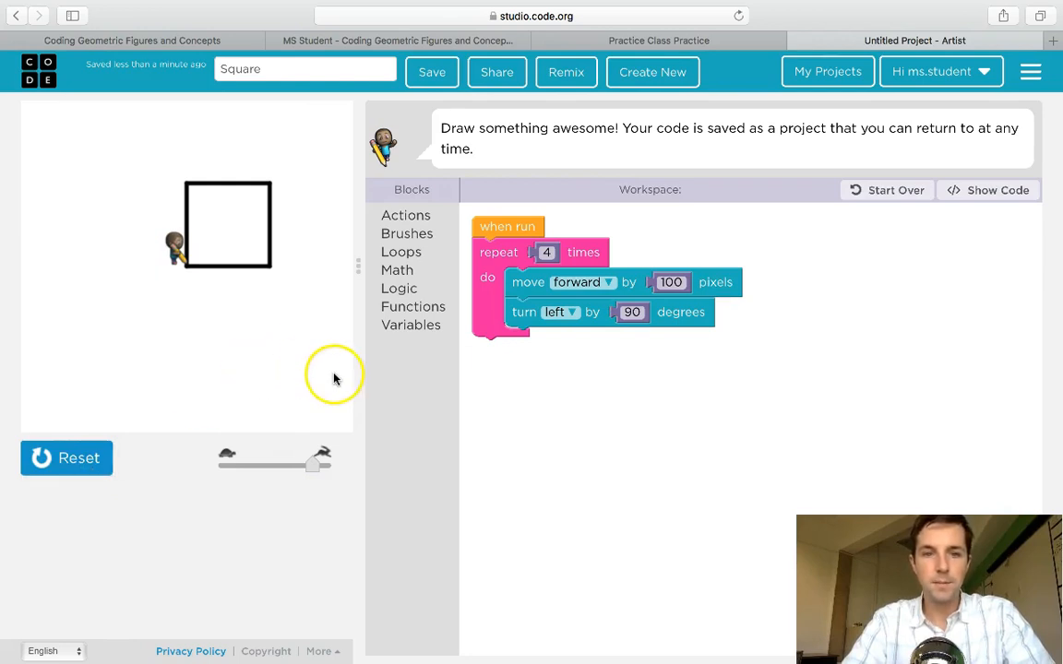
mouse_move(402, 251)
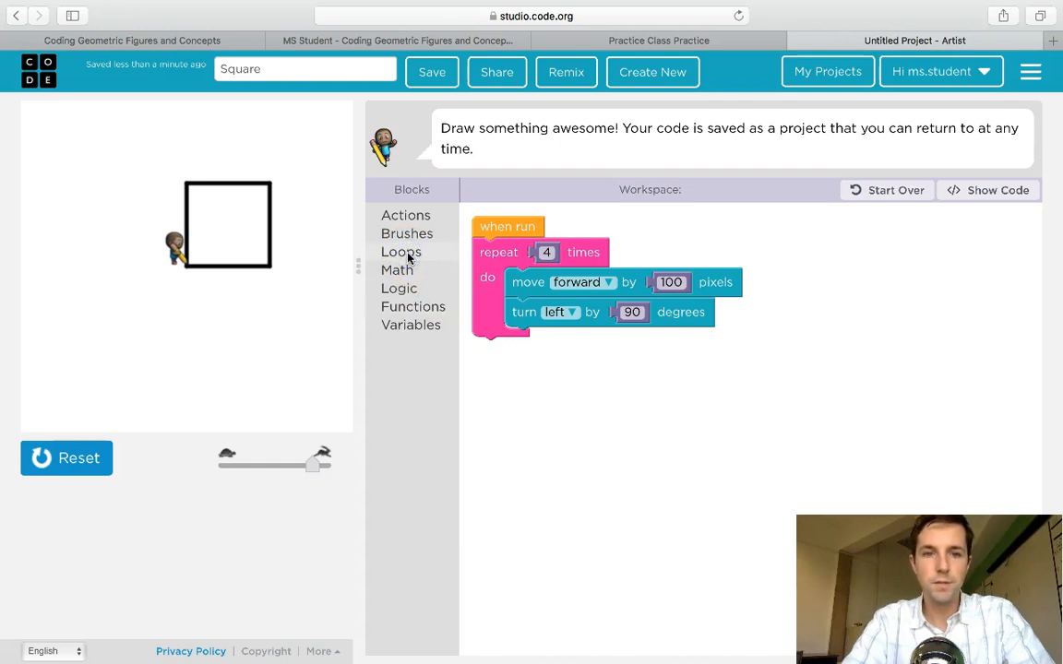
Reset, add a 'jump to the top left position' block after the loop, and run it.
click(66, 458)
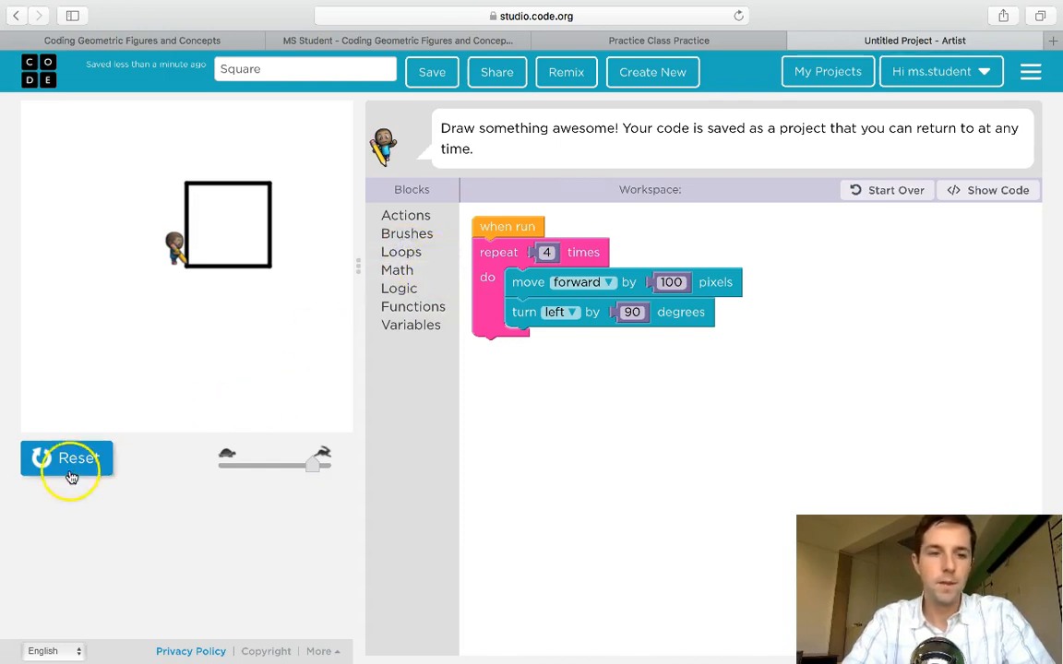
click(403, 251)
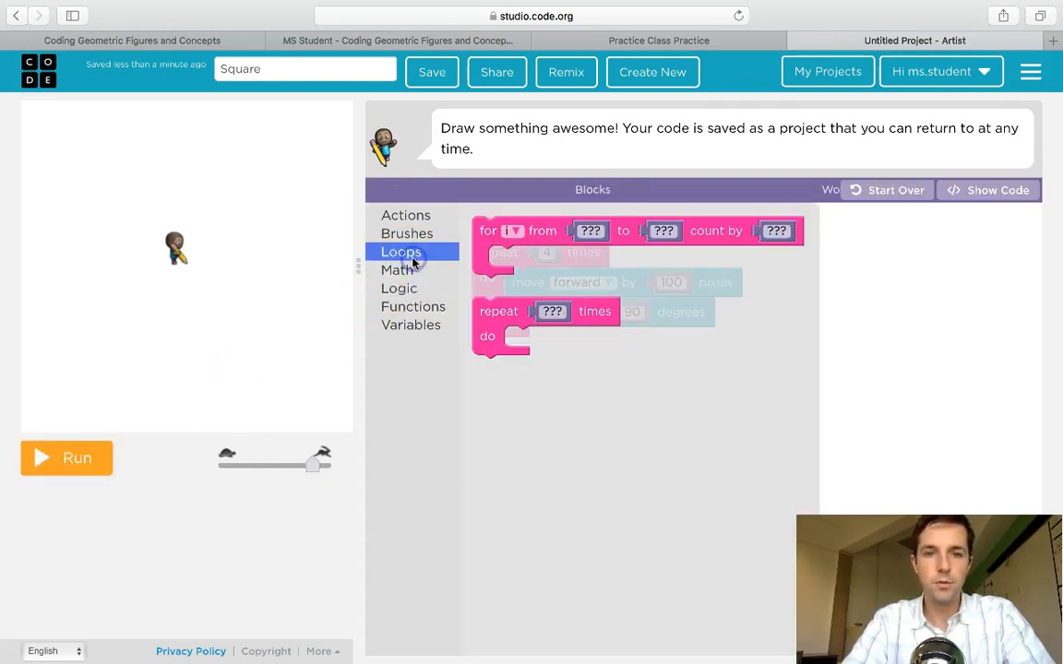
mouse_move(406, 222)
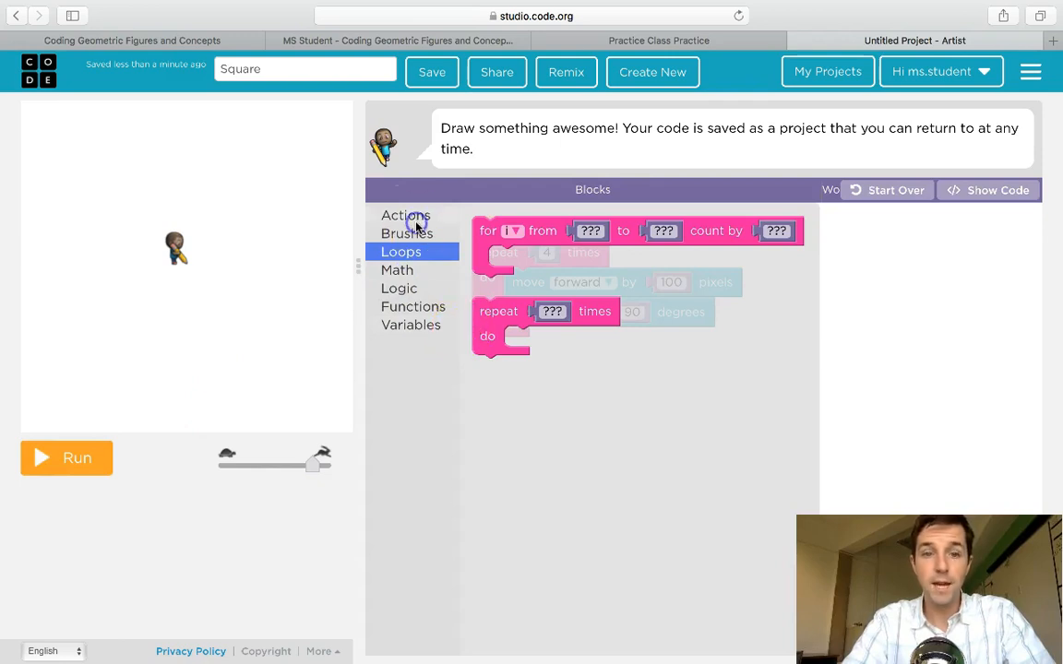
click(406, 214)
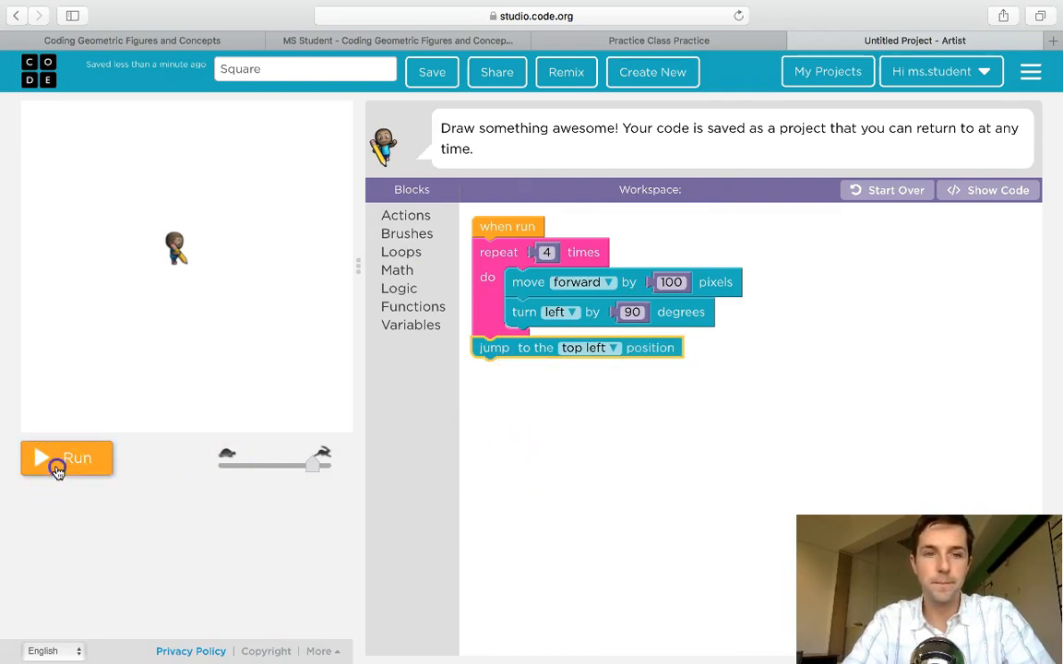
click(66, 457)
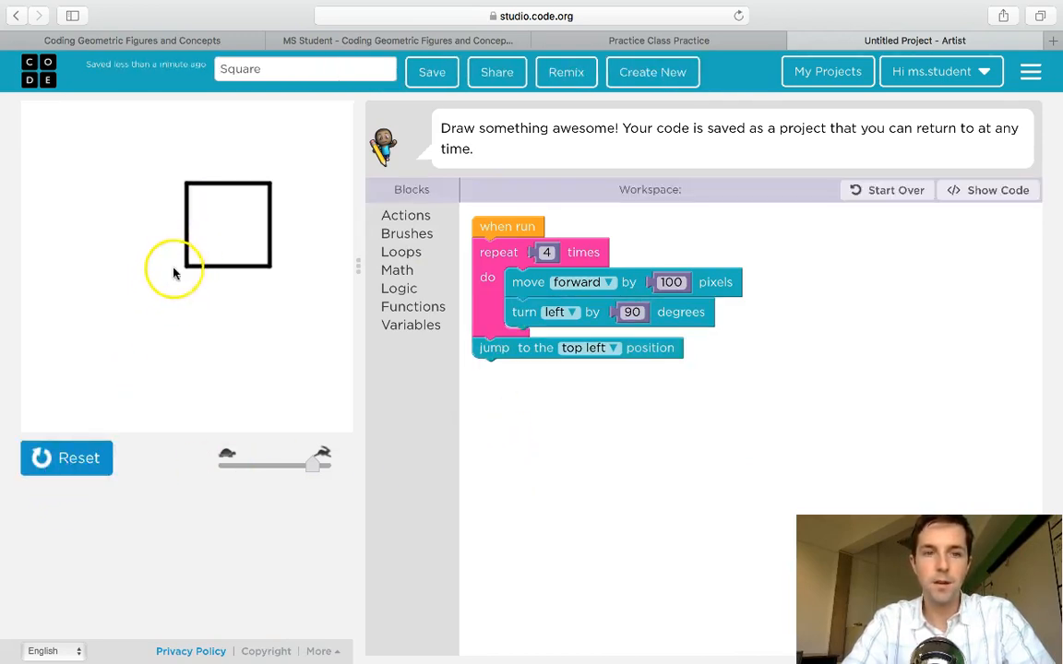
mouse_move(369, 183)
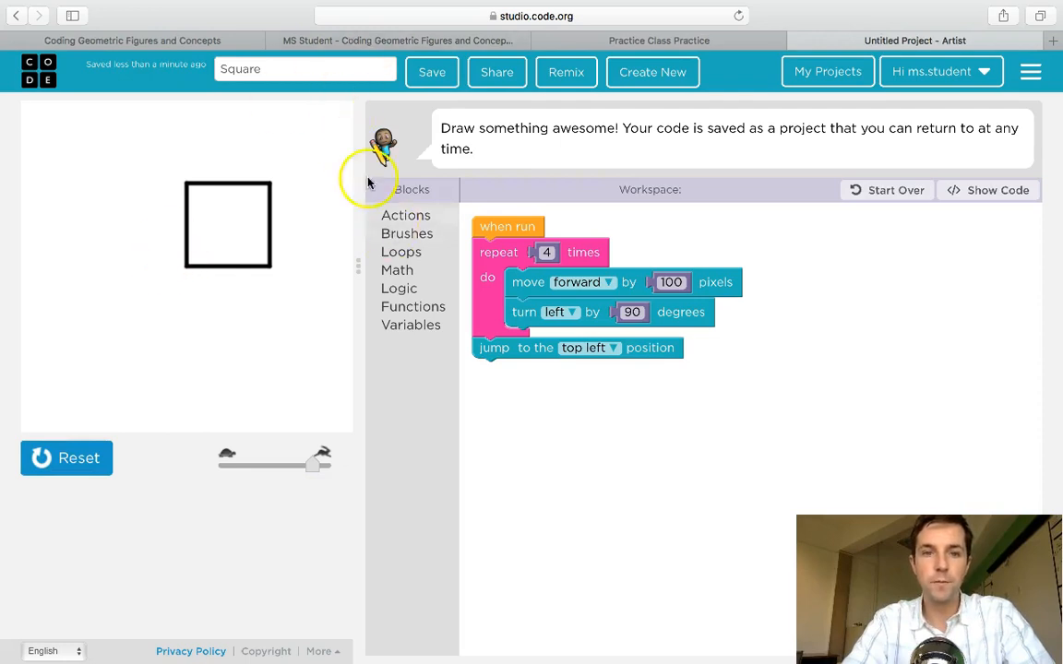
mouse_move(347, 225)
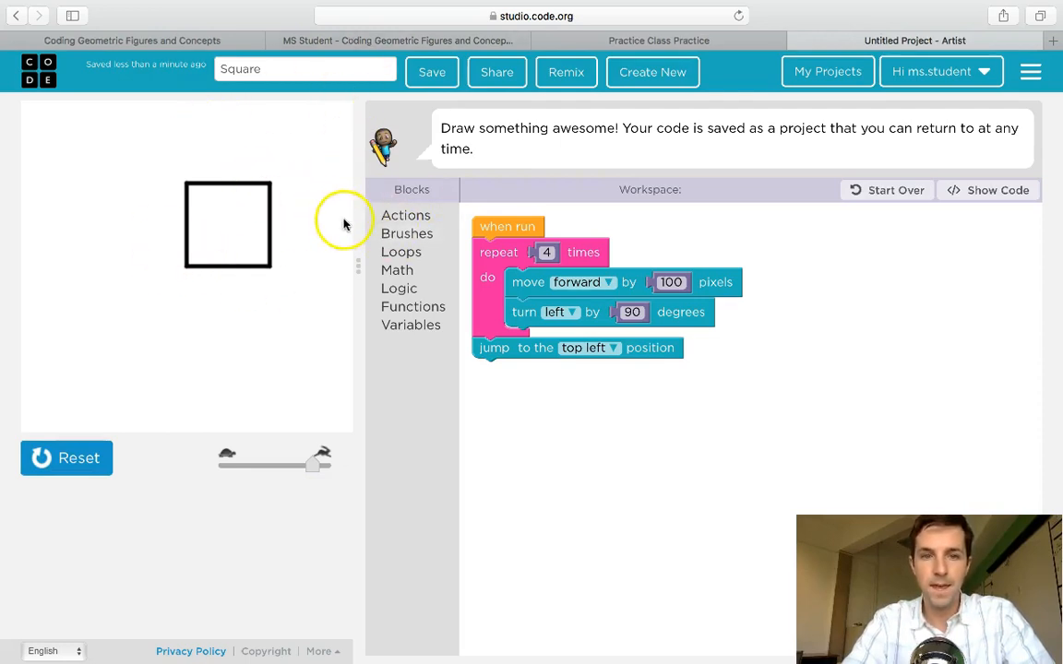
mouse_move(403, 232)
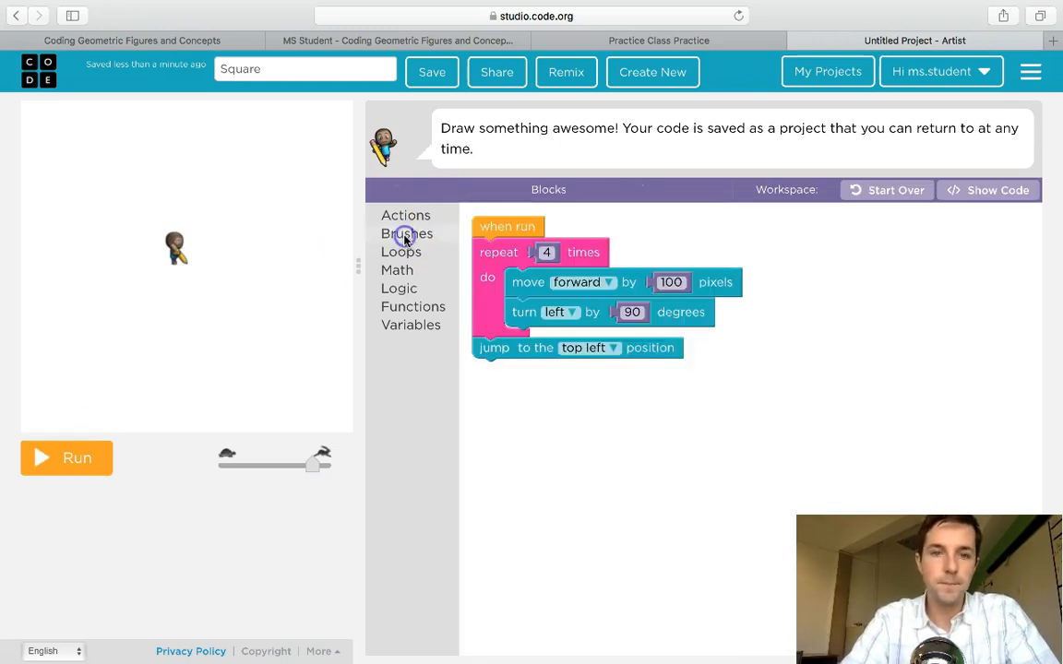
click(406, 233)
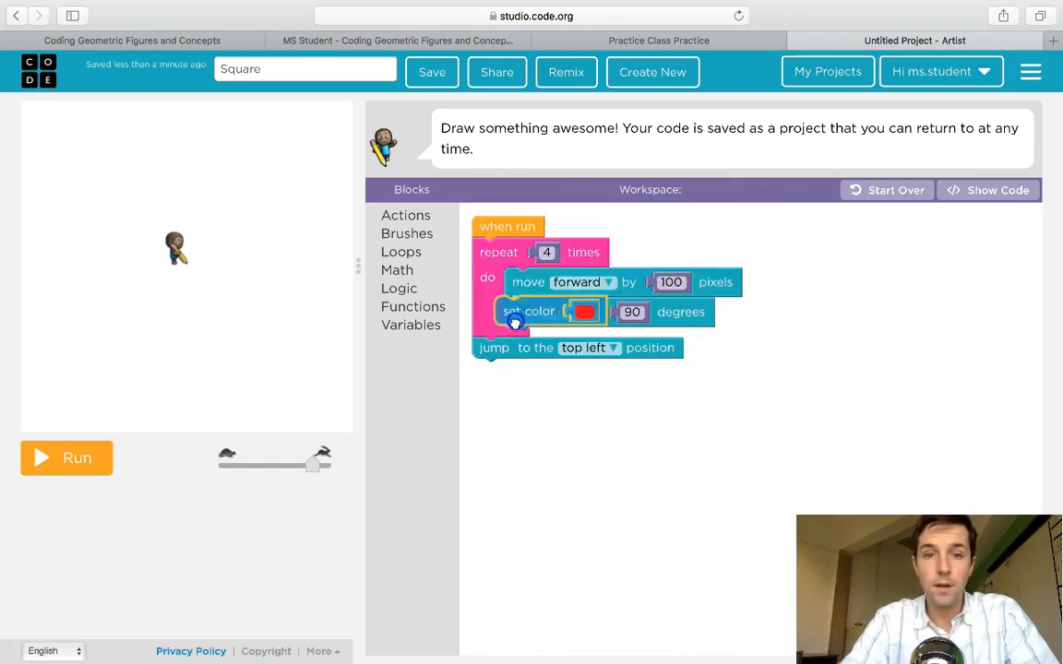
drag(527, 310, 535, 277)
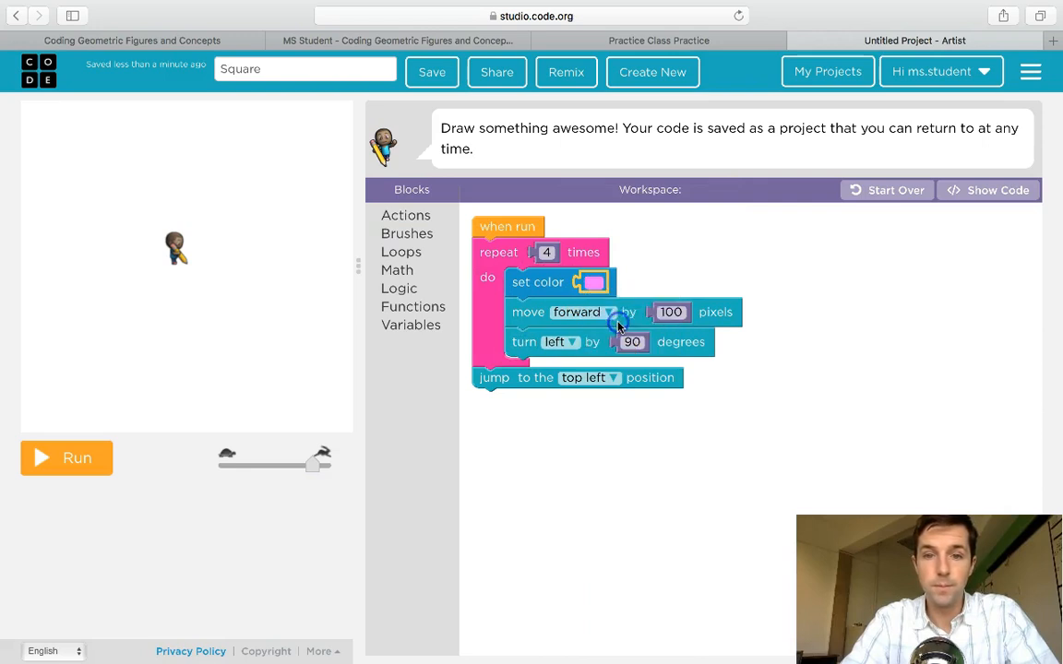
click(67, 458)
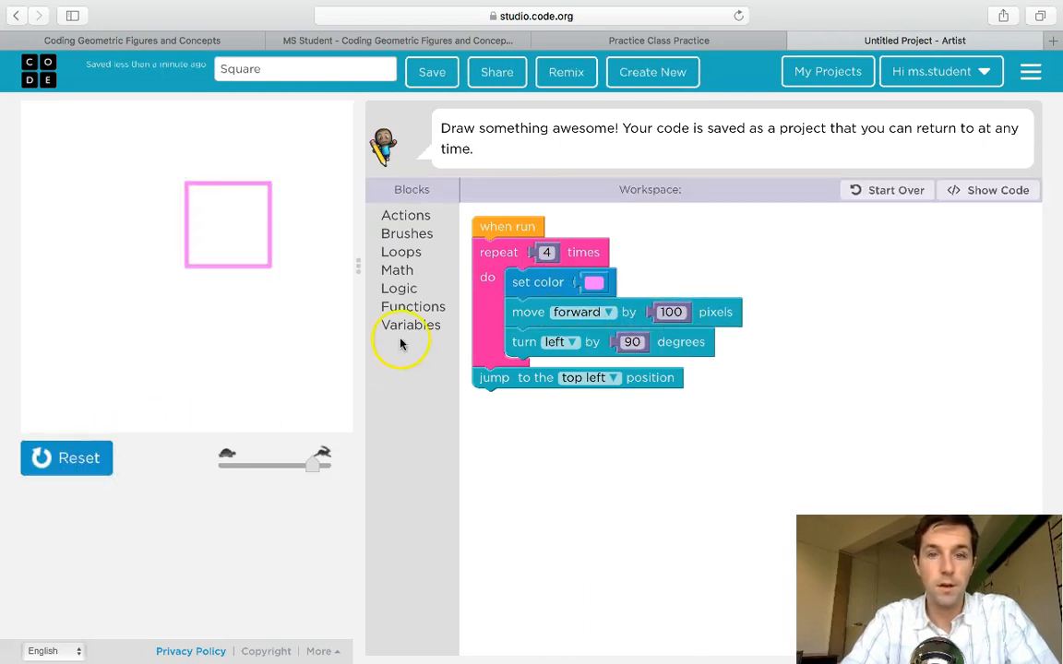
click(67, 457)
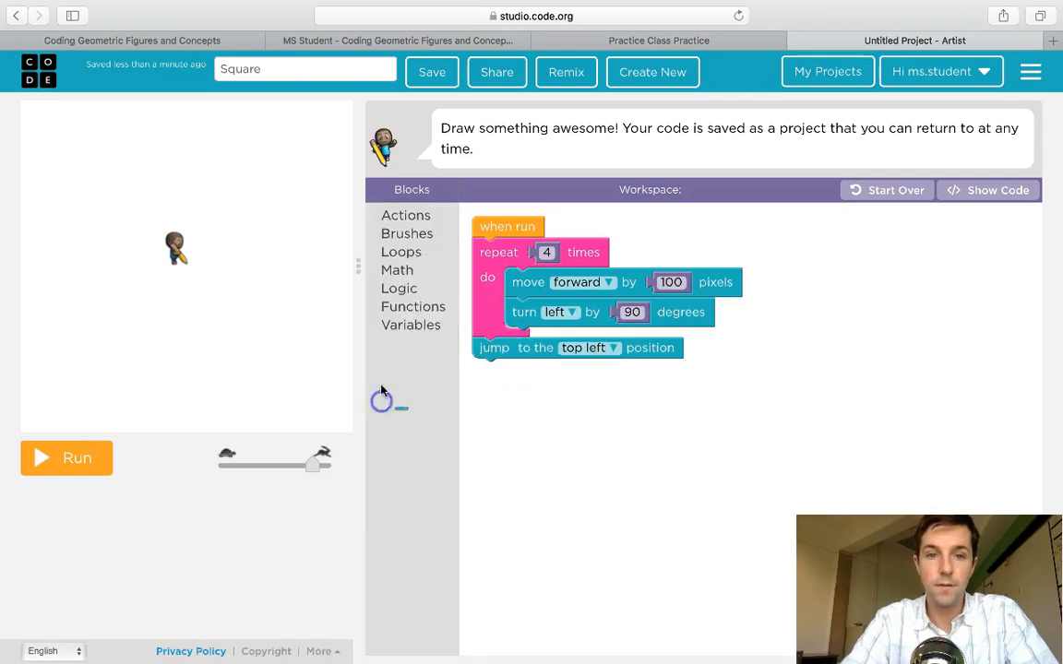
Place a set color block with a random color at the top of the loop and run it.
click(406, 233)
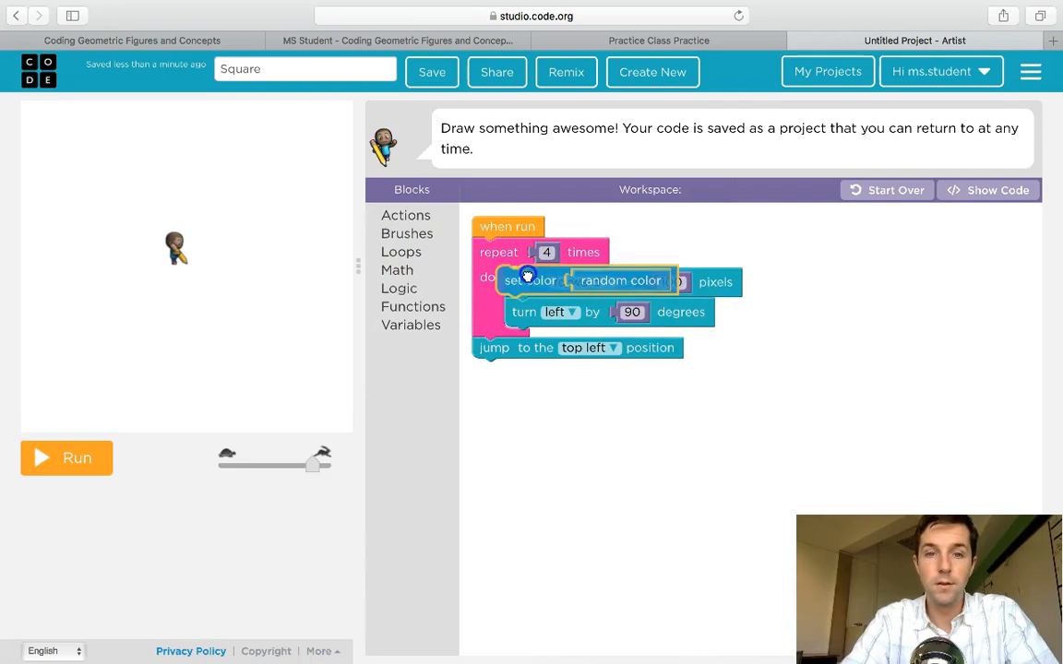
click(66, 458)
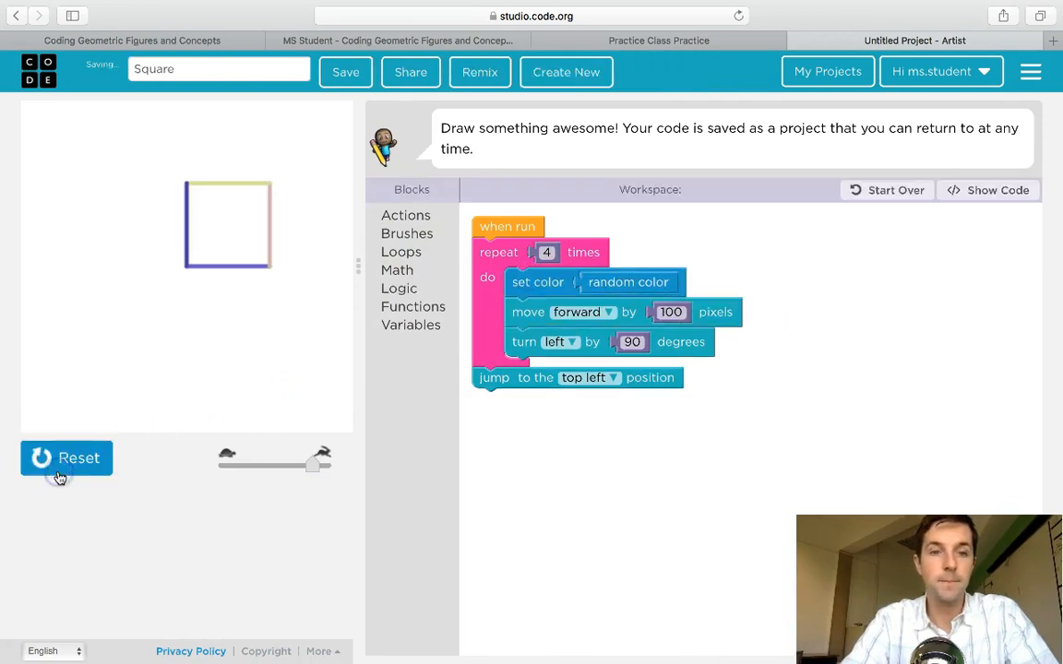